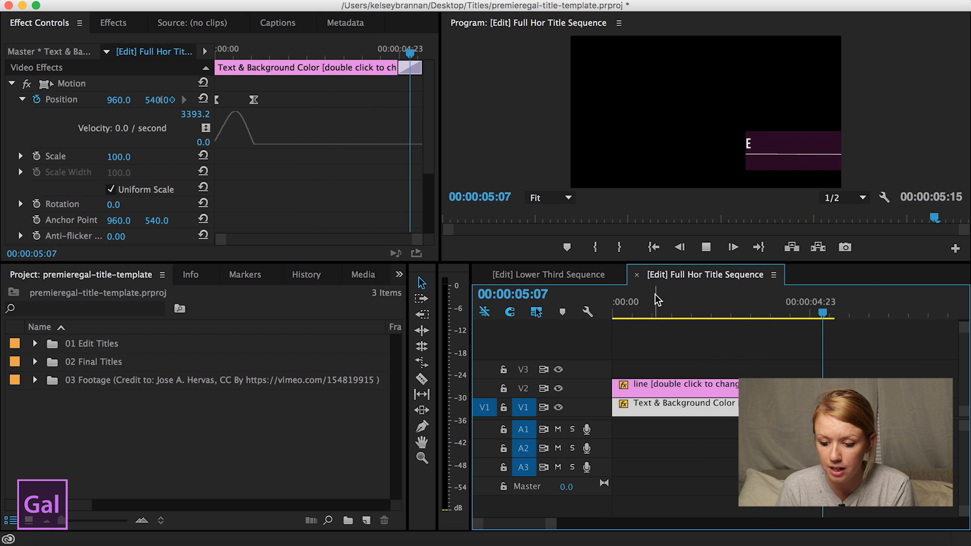
Open the Lower Third Sequence and park the playhead at 00:00:04:20, where both titles show.
left_click(547, 274)
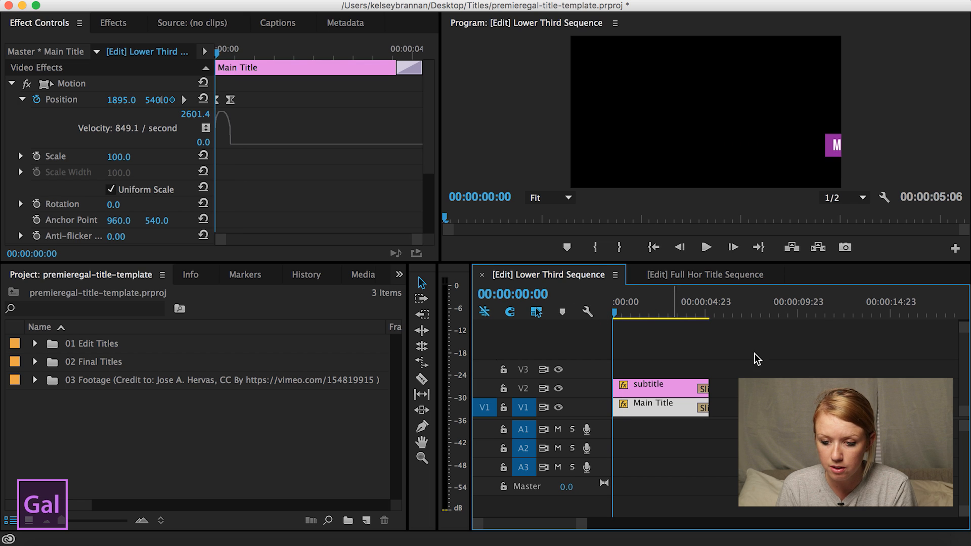
left_click(705, 247)
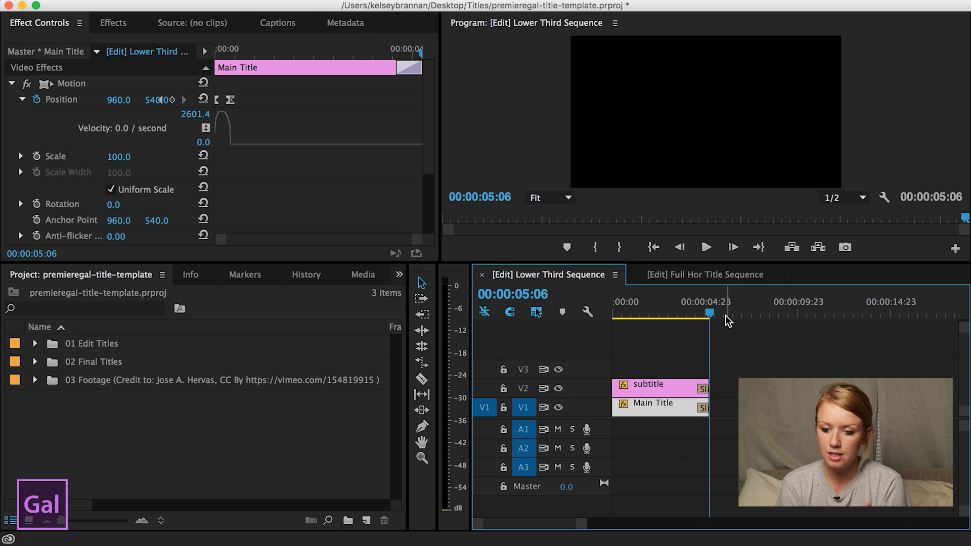
left_click(713, 312)
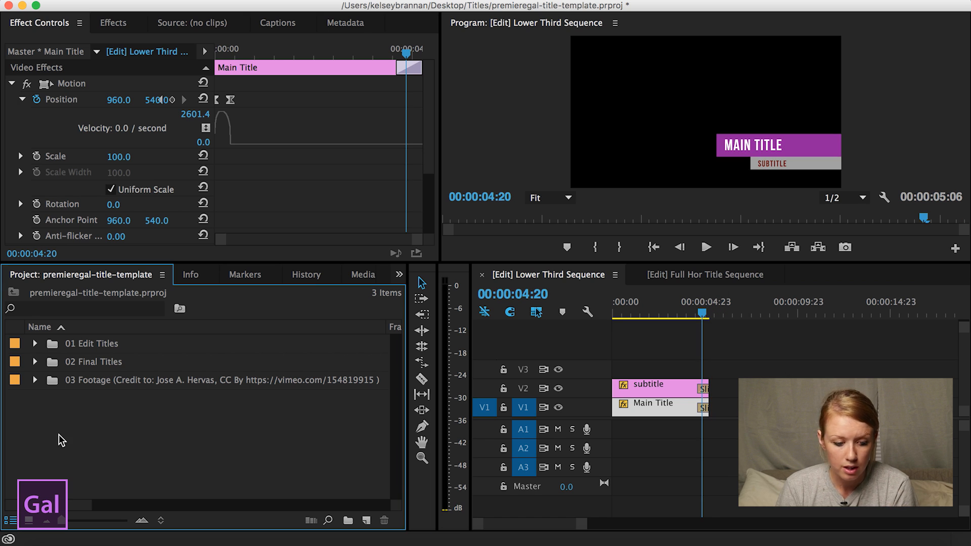
Add a new Demo bin and start a 1920×1080 title named 'Demo Full horizontal'.
right_click(62, 440)
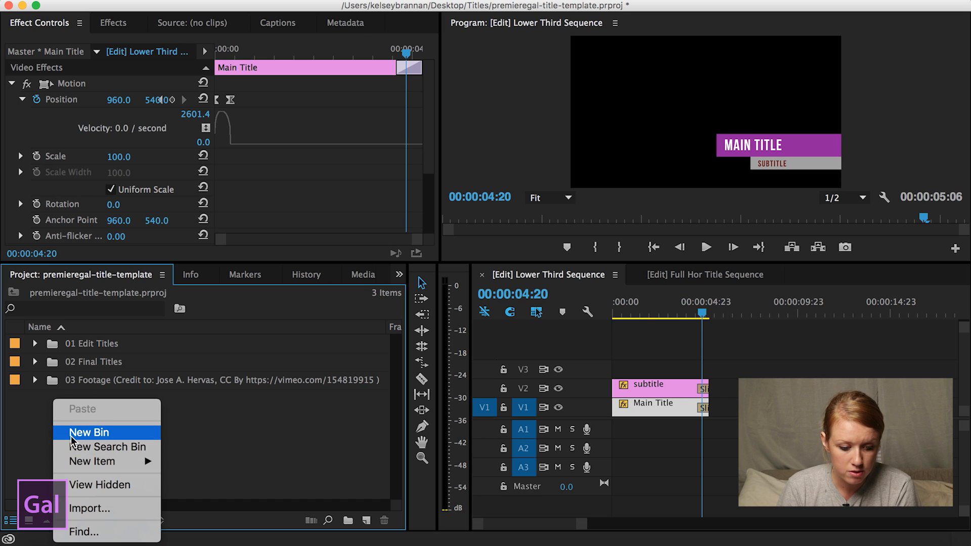
left_click(89, 432)
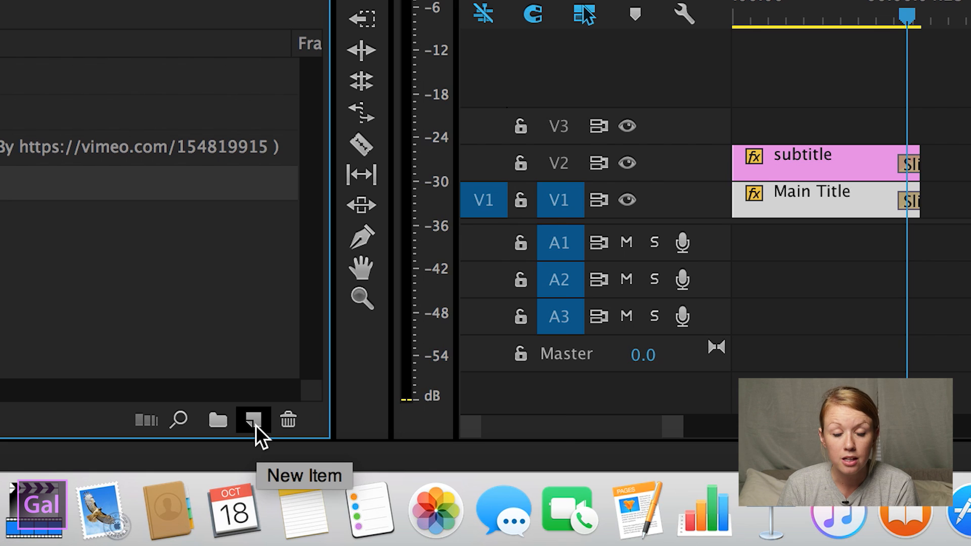
left_click(253, 419)
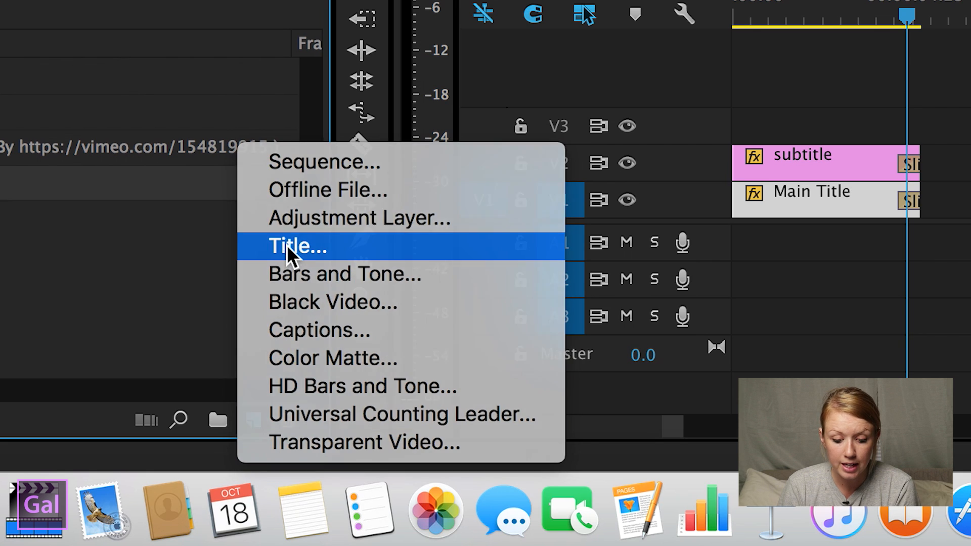
left_click(298, 245)
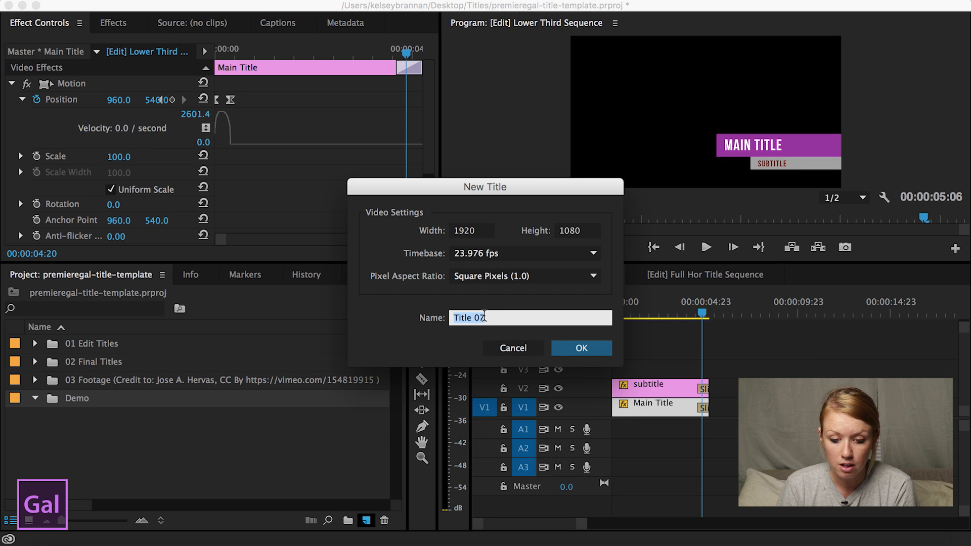
type("Demo Full hori")
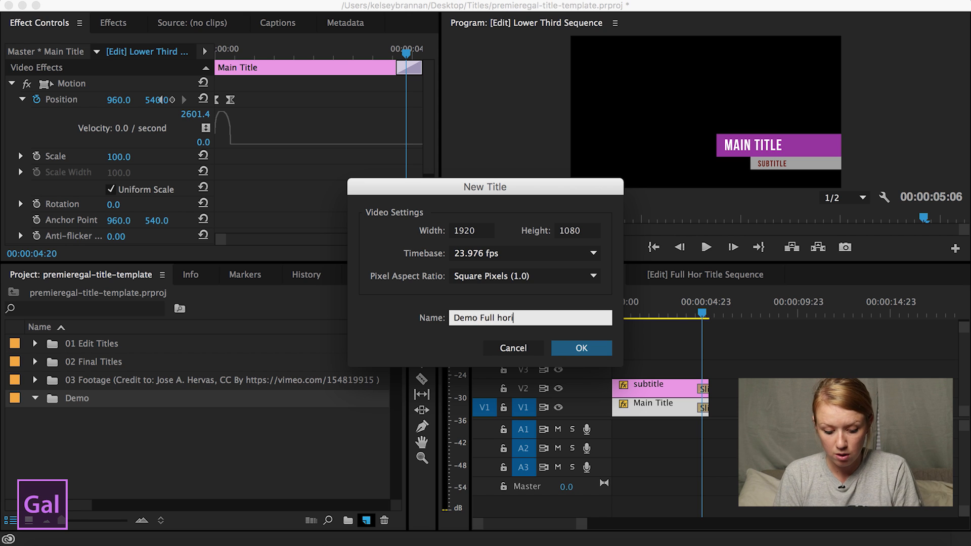
type("zontal")
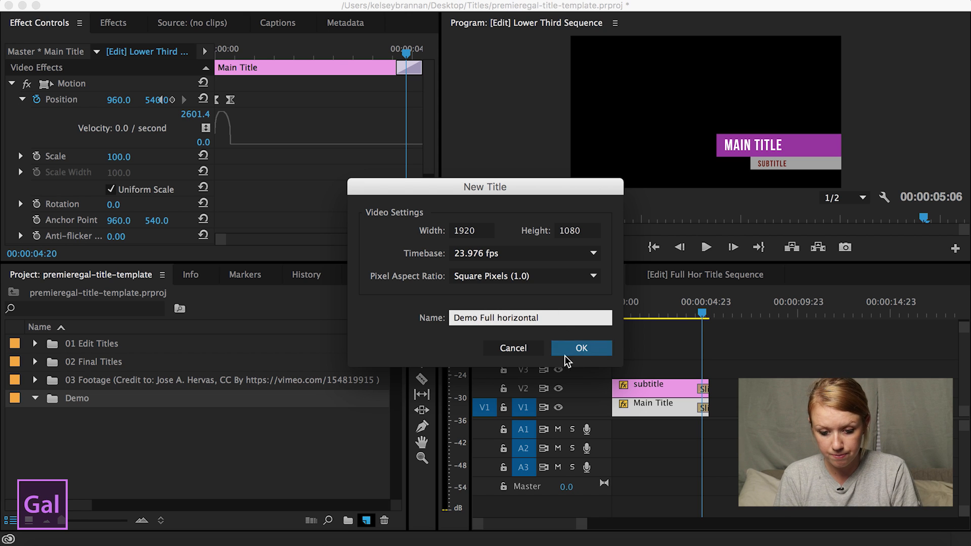
Confirm the new title and turn off Show Background Video in the Titler.
left_click(580, 347)
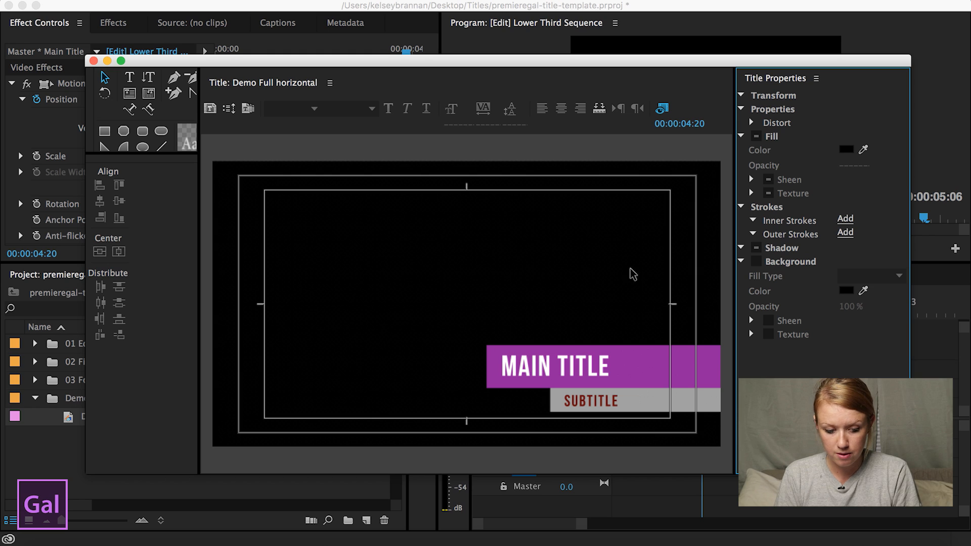
mouse_move(662, 110)
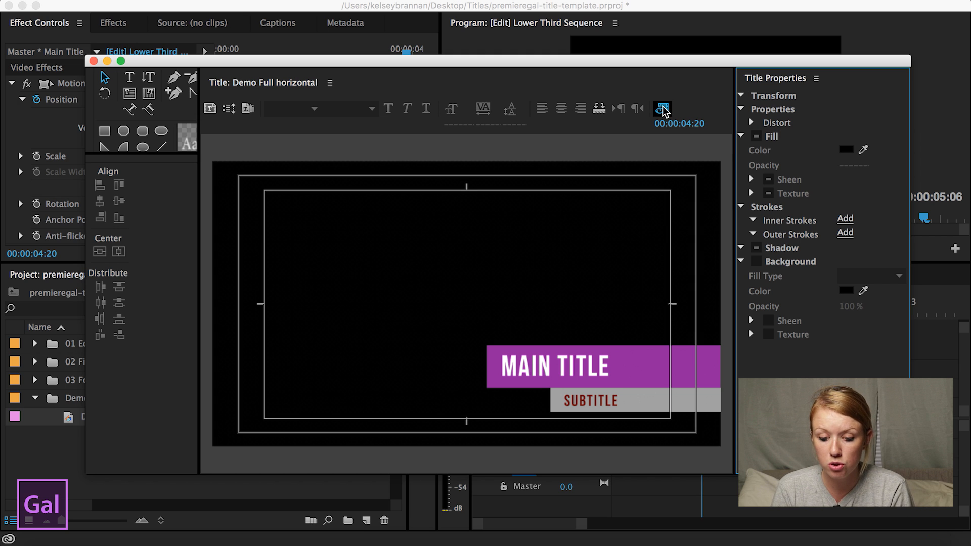
left_click(661, 108)
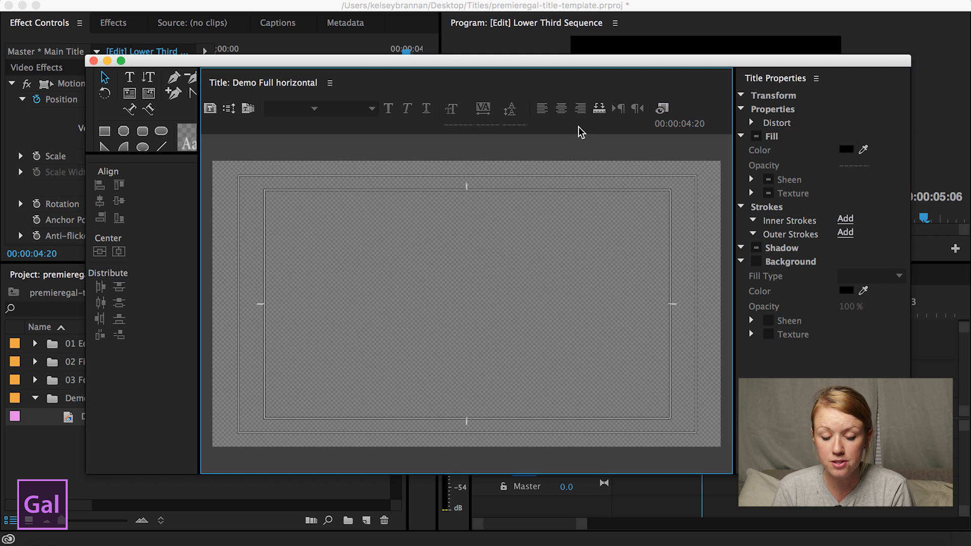
mouse_move(163, 155)
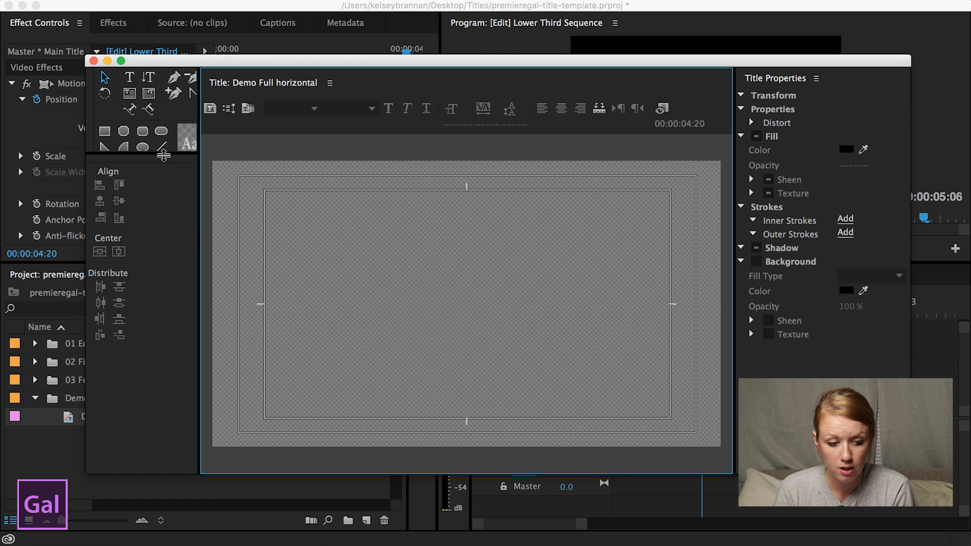
mouse_move(155, 197)
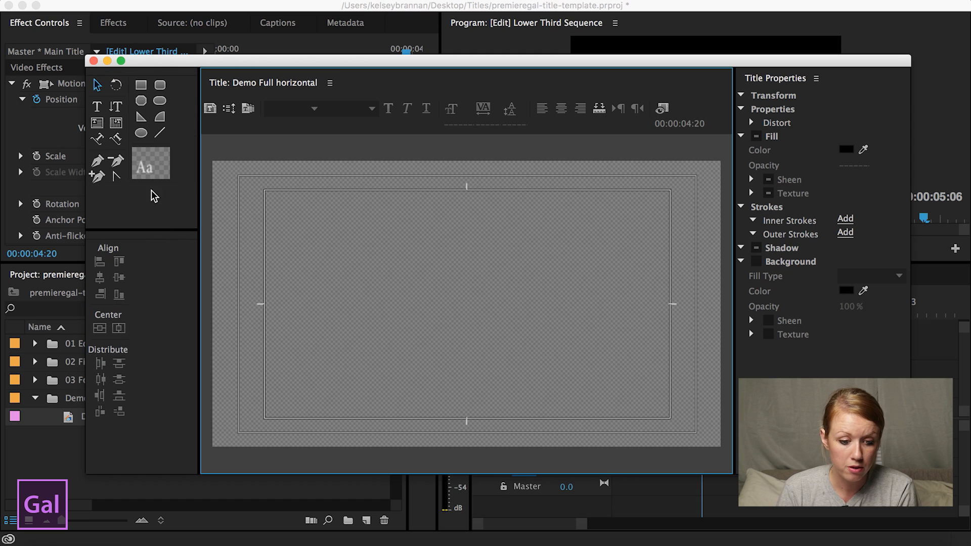
mouse_move(142, 85)
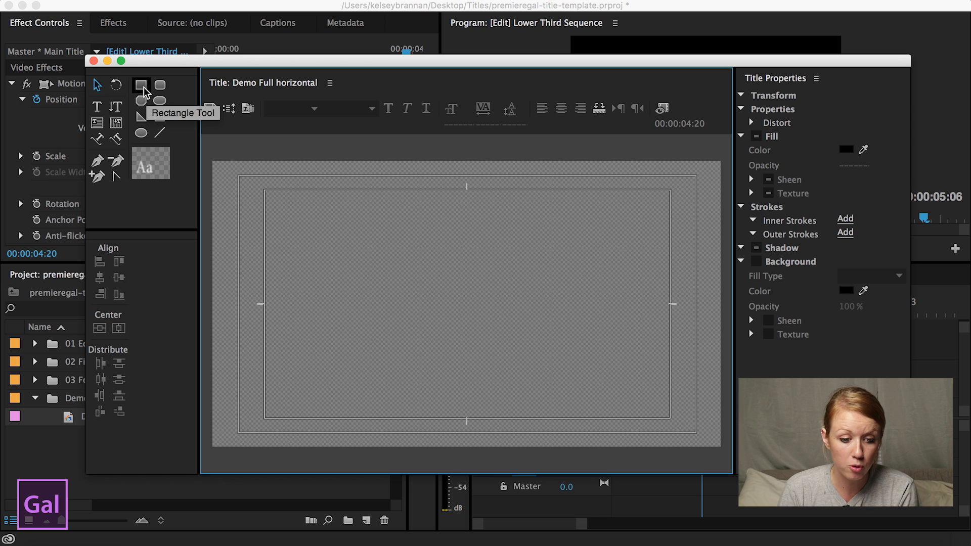
Draw a full-width rectangle across the lower frame and fill it blue at 70% opacity.
left_click(141, 86)
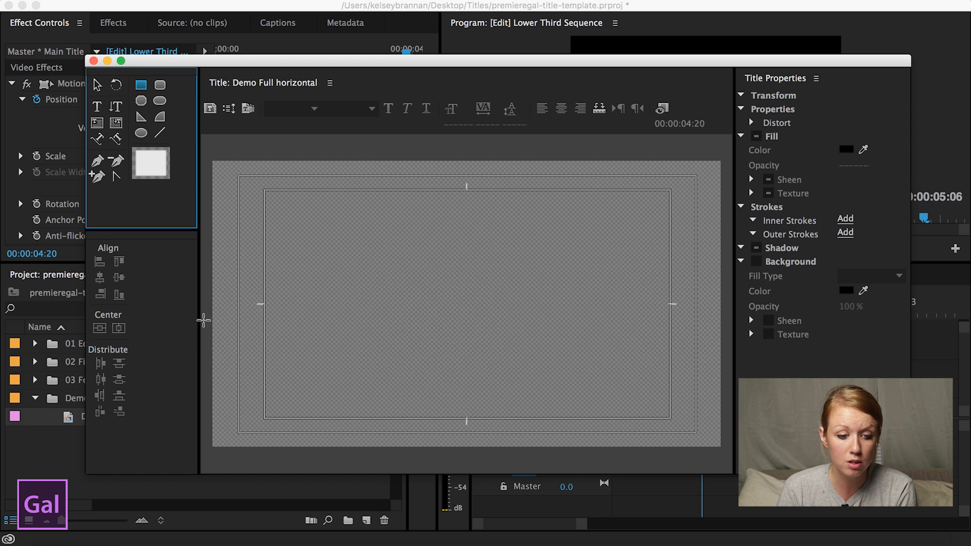
left_click(751, 135)
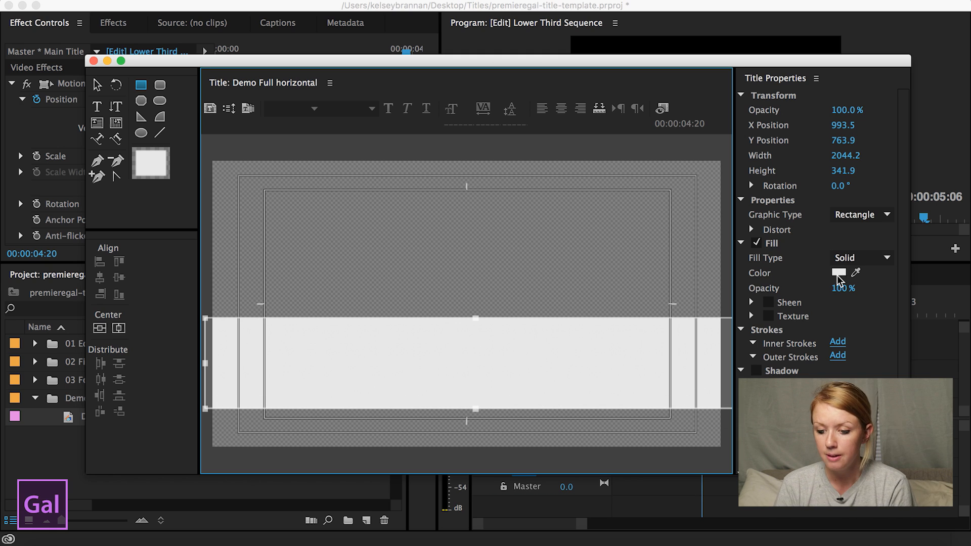
left_click(839, 273)
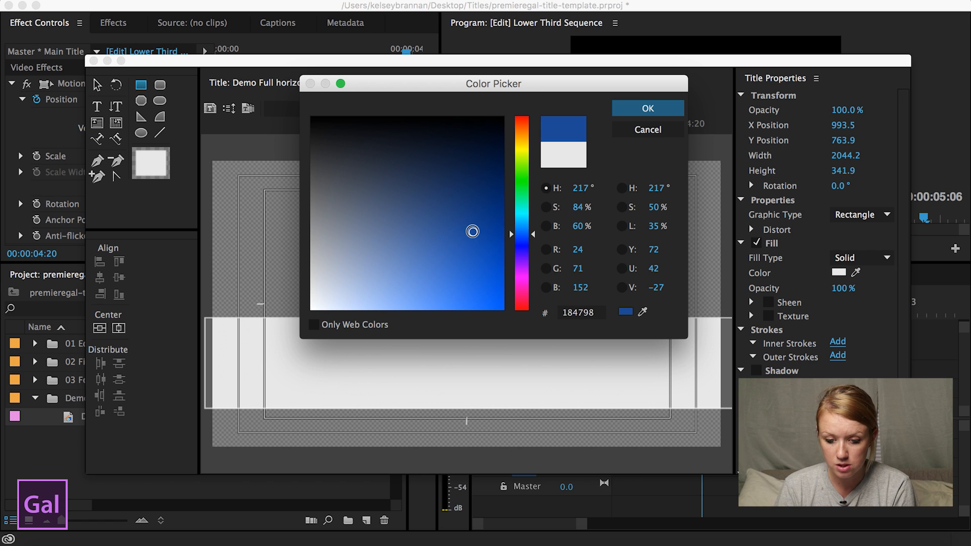
left_click(648, 108)
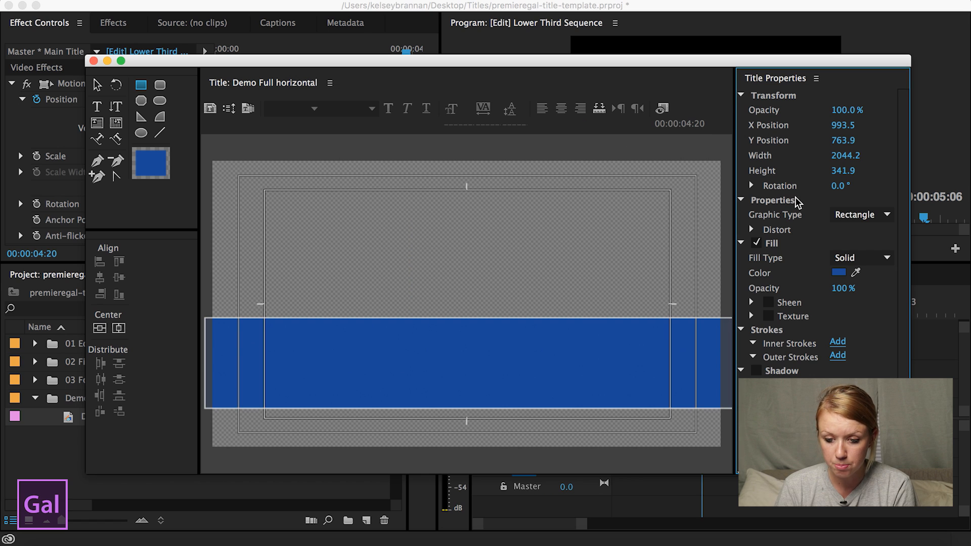
mouse_move(842, 284)
type("70")
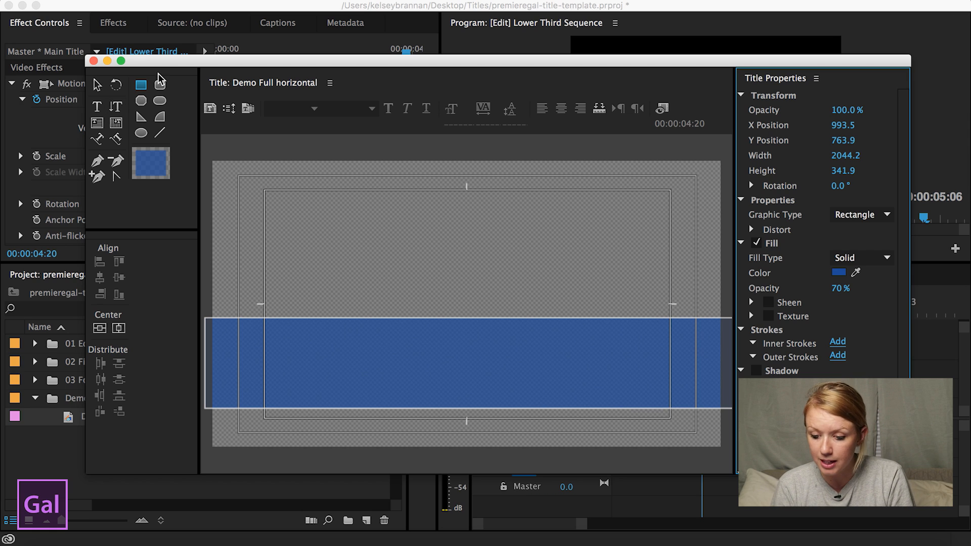
Type 'MAIN TITLE' on the blue bar in Bebas Neue Bold, size 110, kerning 5.
left_click(96, 107)
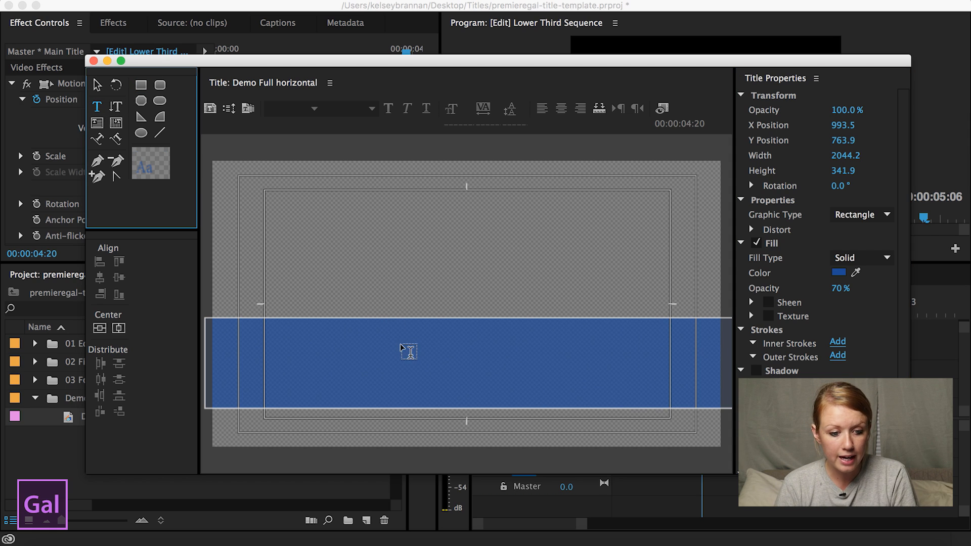
mouse_move(97, 106)
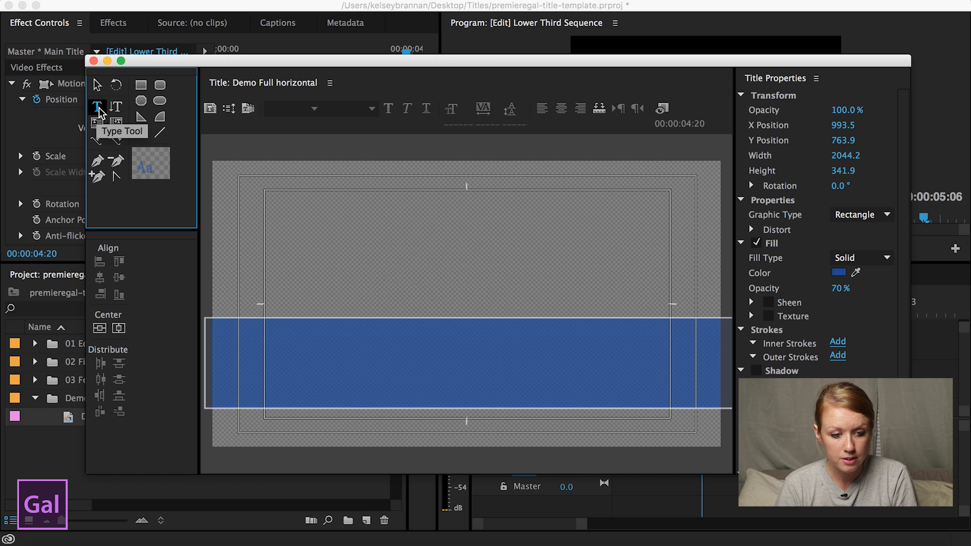
left_click(406, 333)
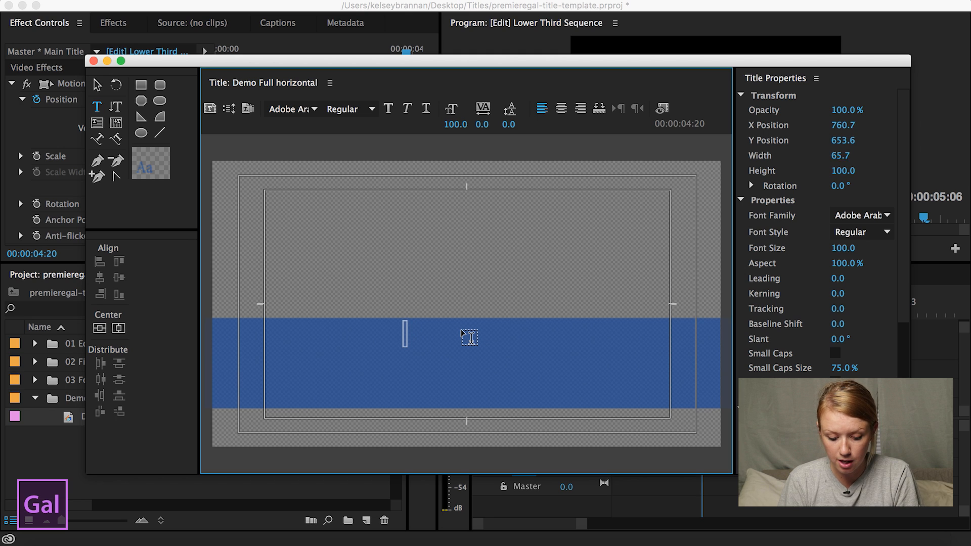
type("MAIN TITLE")
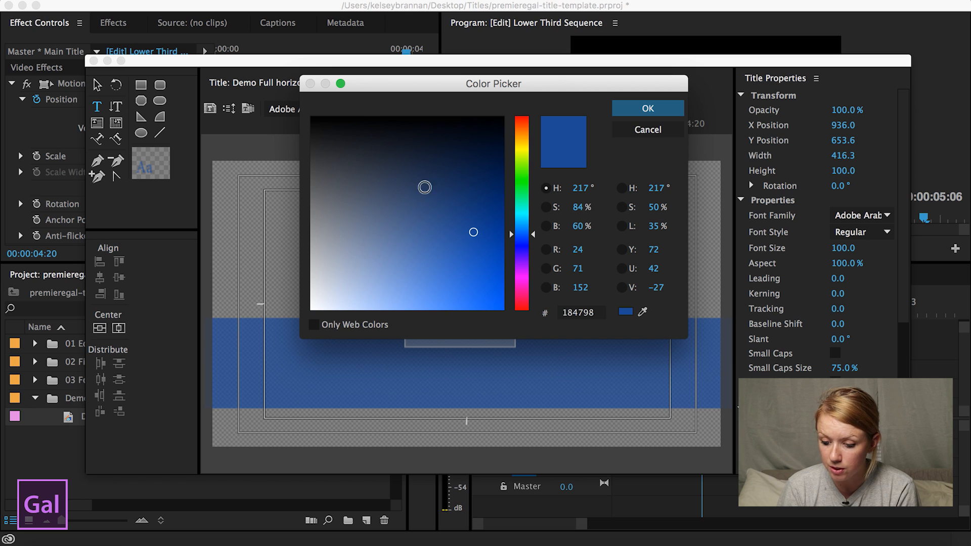
left_click(646, 108)
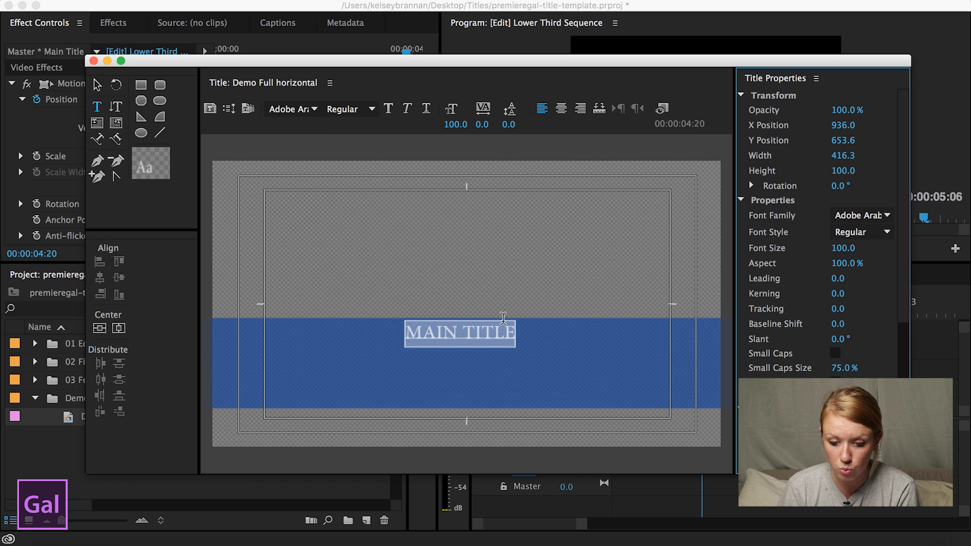
left_click(860, 215)
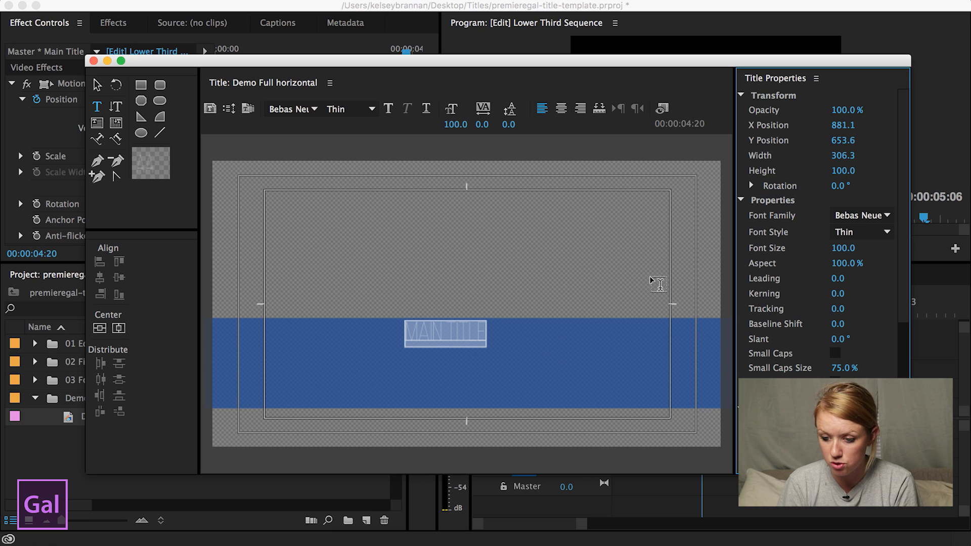
left_click(860, 231)
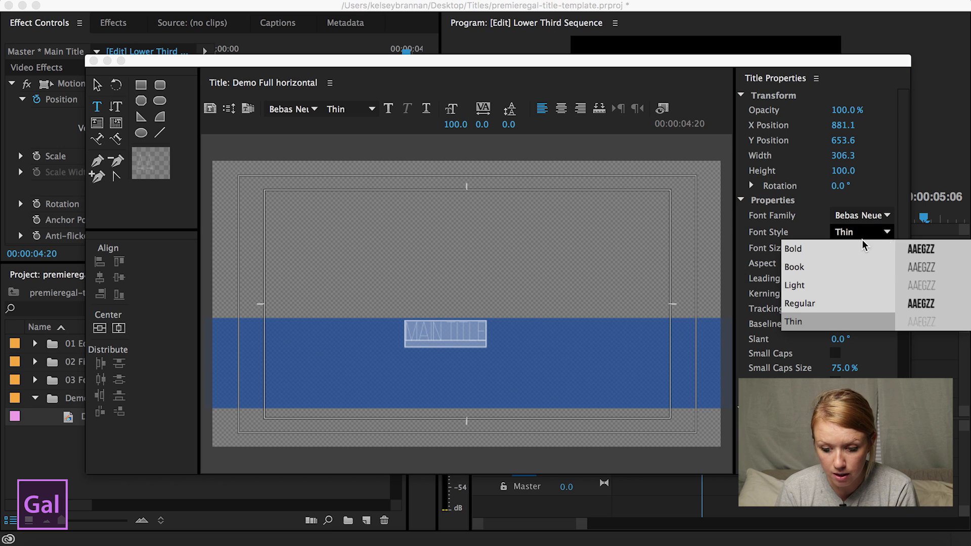
left_click(792, 248)
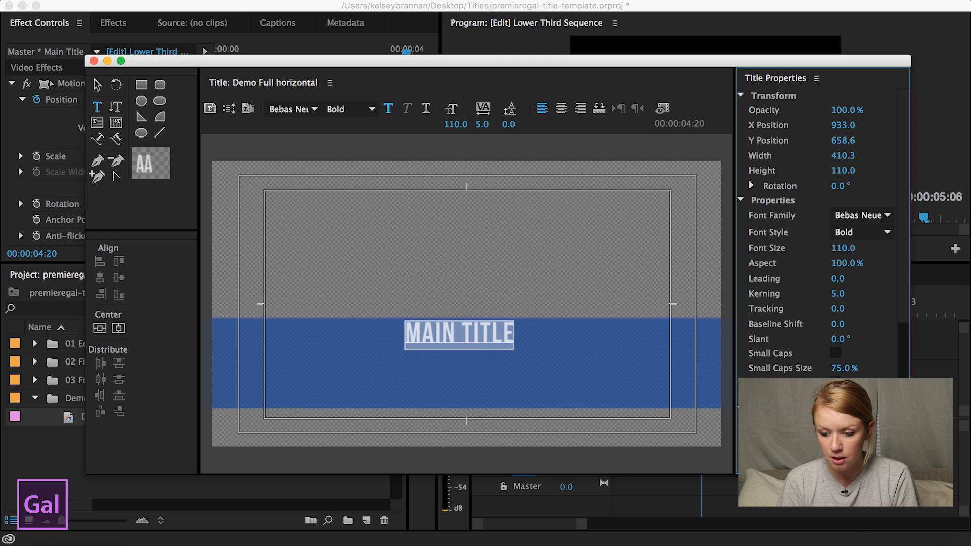
mouse_move(97, 85)
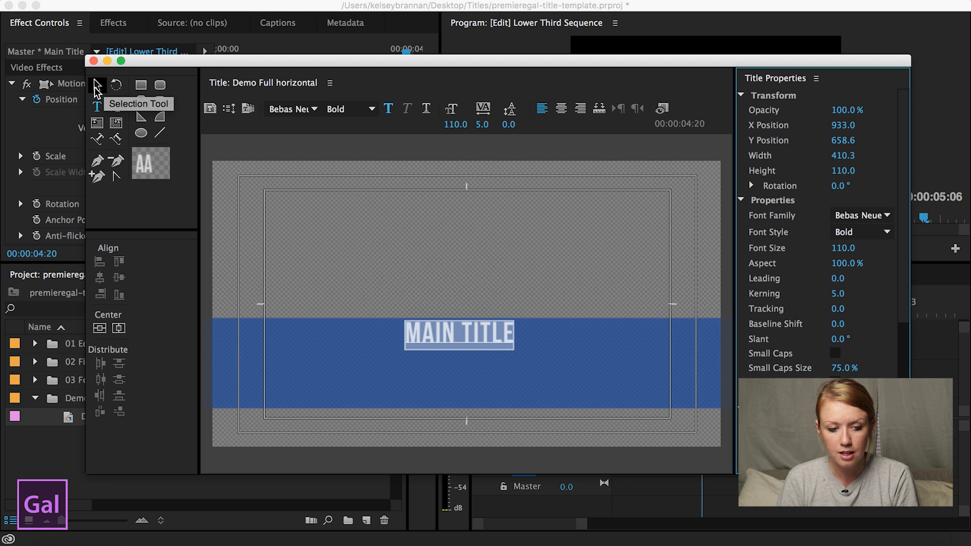
Select MAIN TITLE and center it horizontally in the frame.
left_click(458, 336)
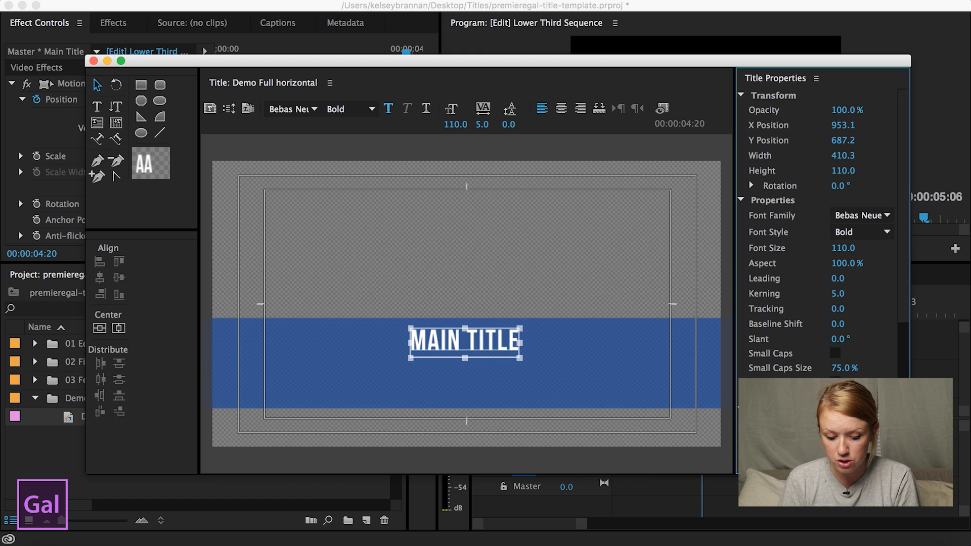
left_click(464, 341)
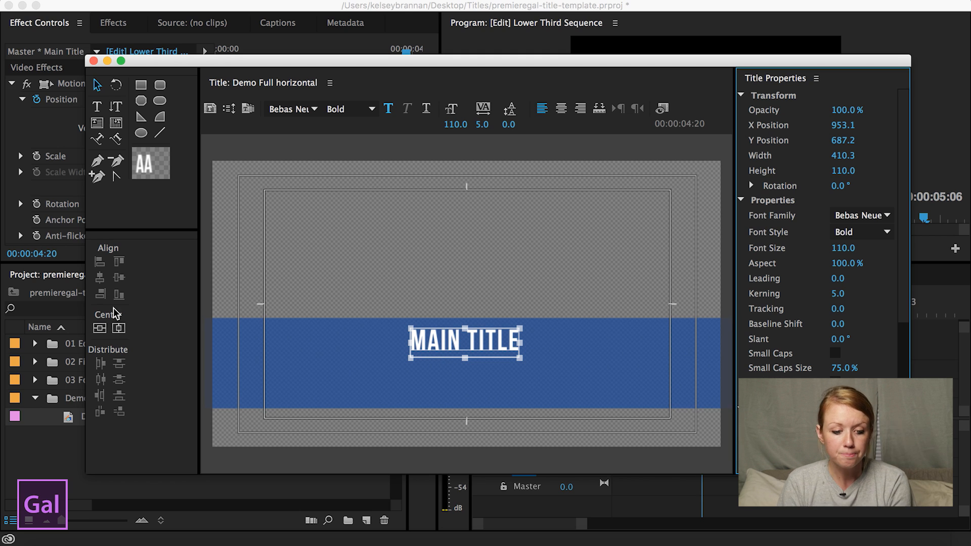
mouse_move(115, 319)
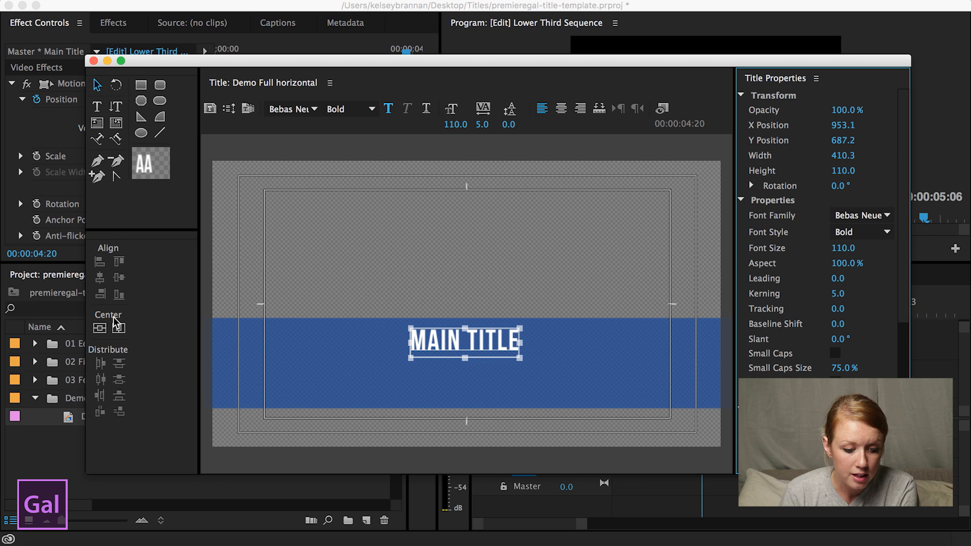
mouse_move(119, 329)
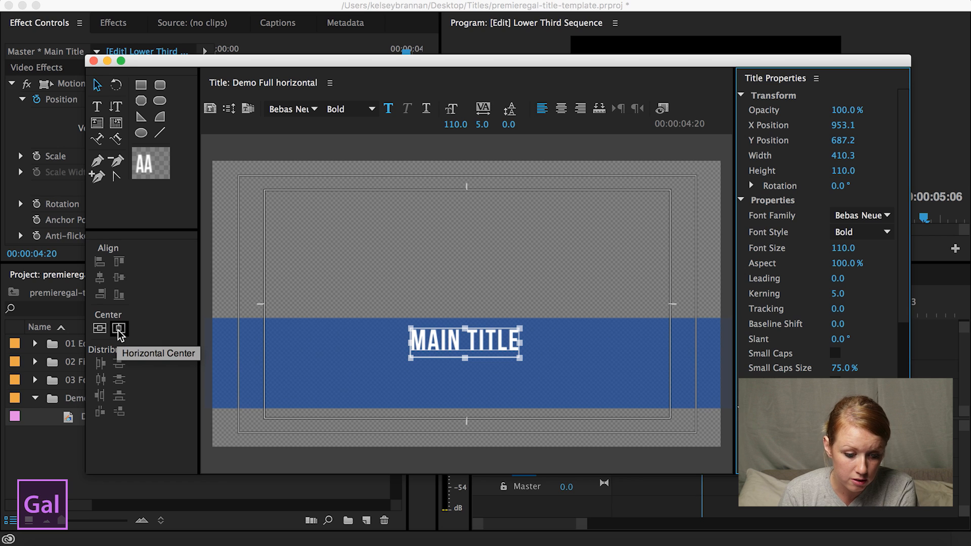
left_click(119, 328)
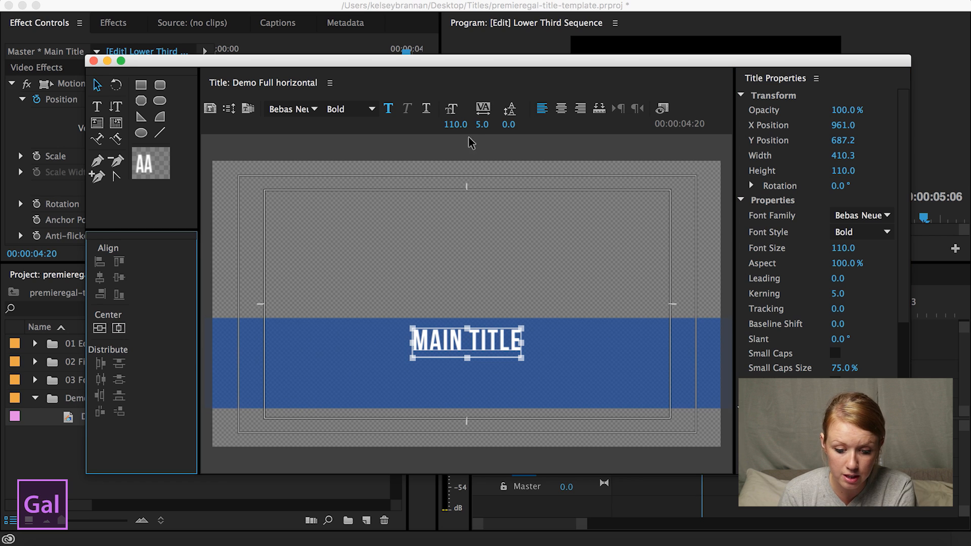
mouse_move(471, 477)
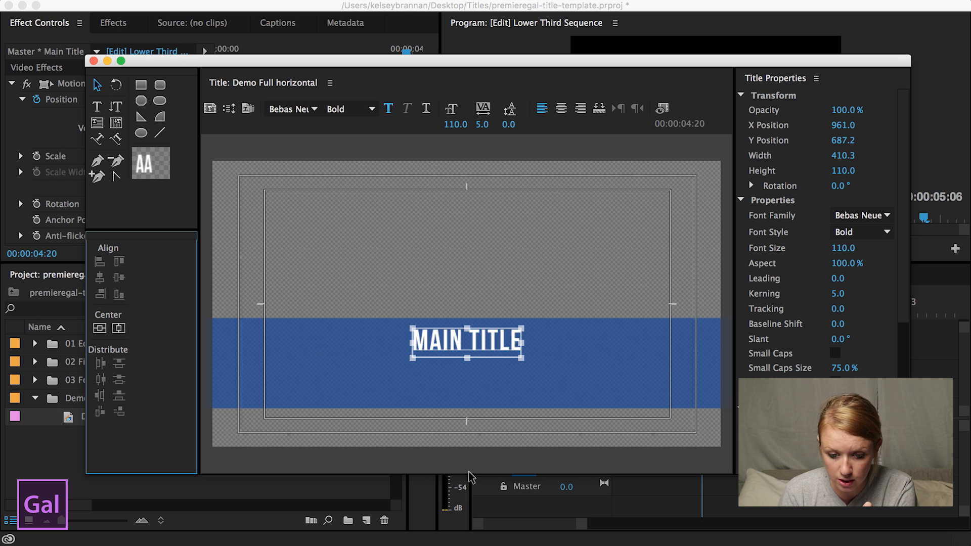
mouse_move(425, 271)
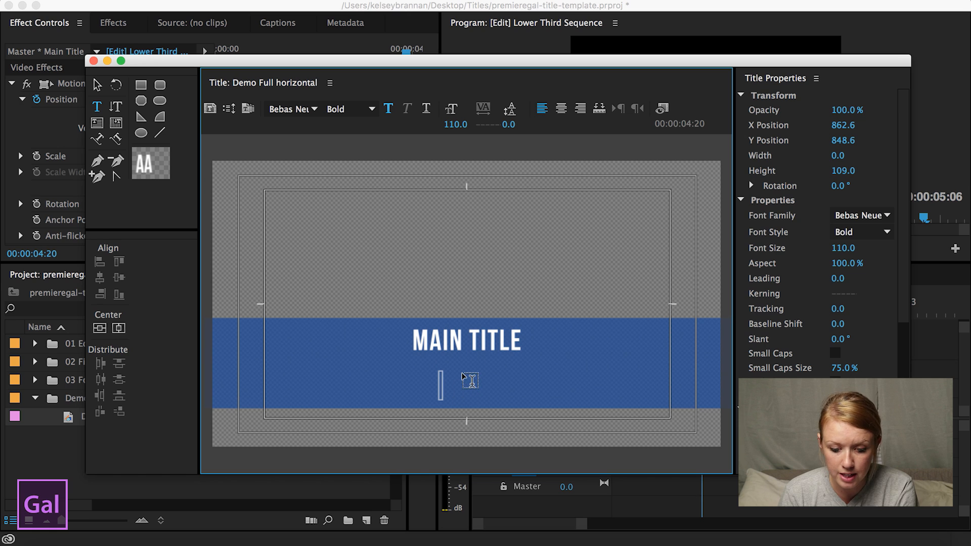
Add a 'SUBTITLE' line beneath it in Bebas Neue Regular, size 60, centered.
type("SUBTI")
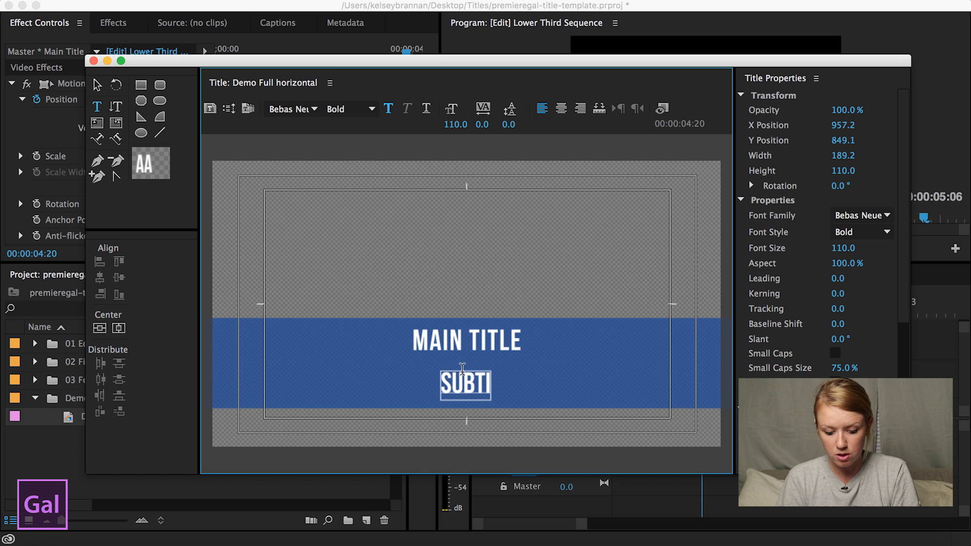
type("TLE")
left_click(847, 248)
type("60")
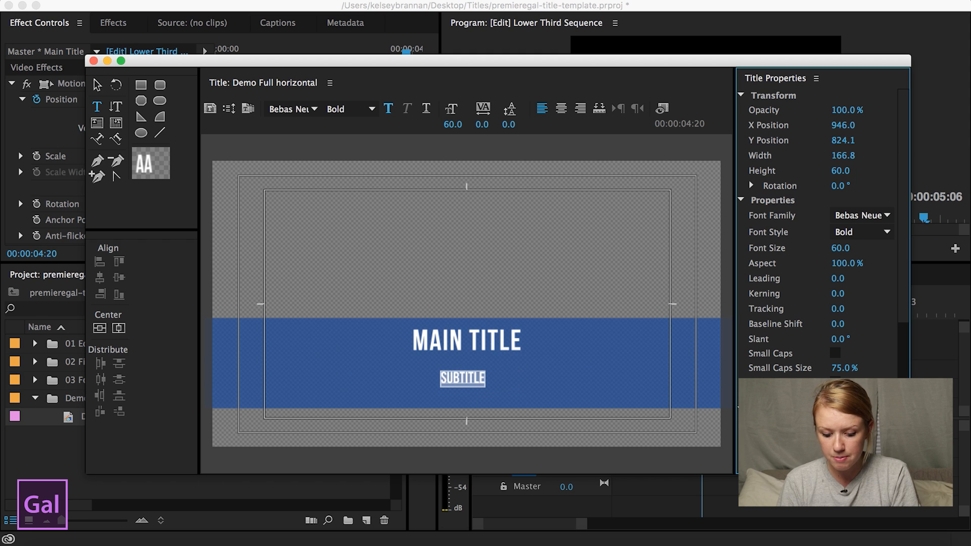
left_click(860, 232)
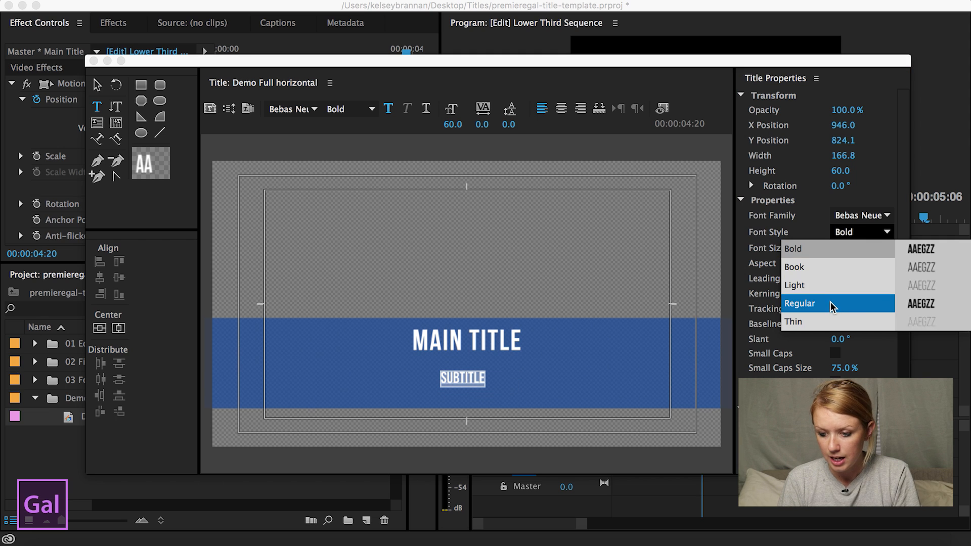
left_click(801, 304)
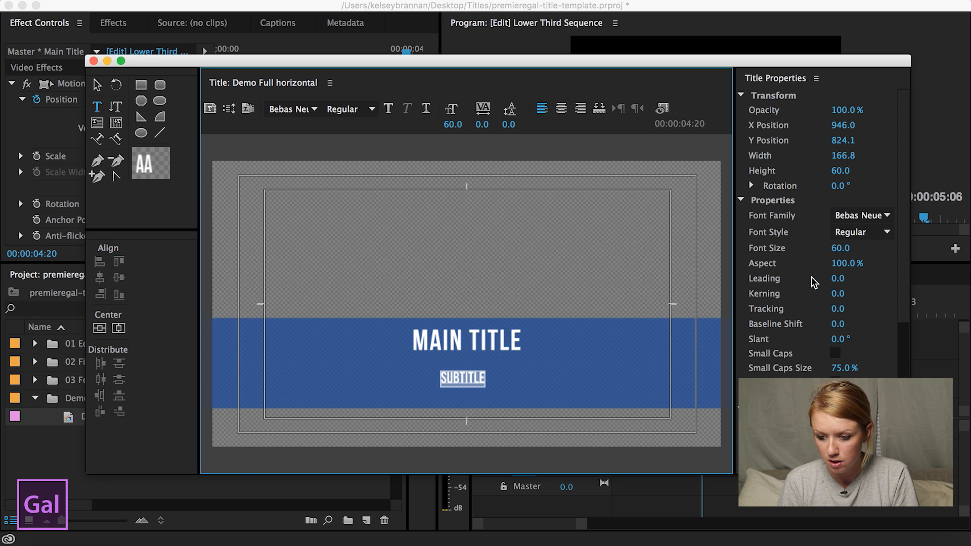
left_click(463, 378)
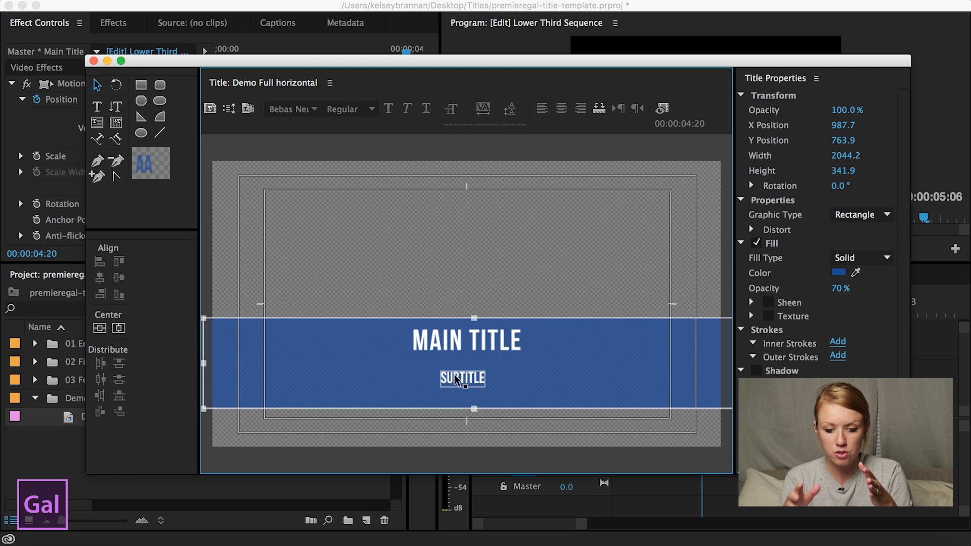
left_click(461, 379)
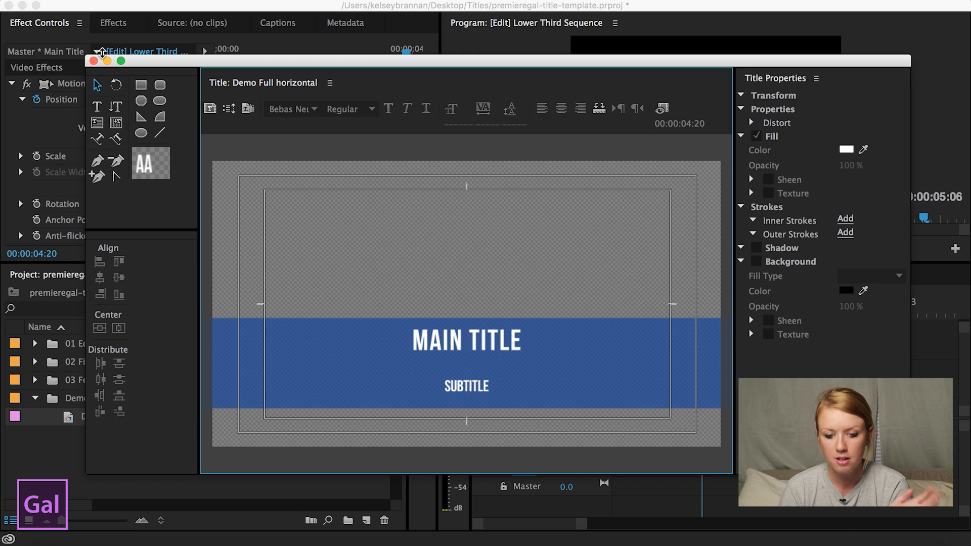
mouse_move(96, 60)
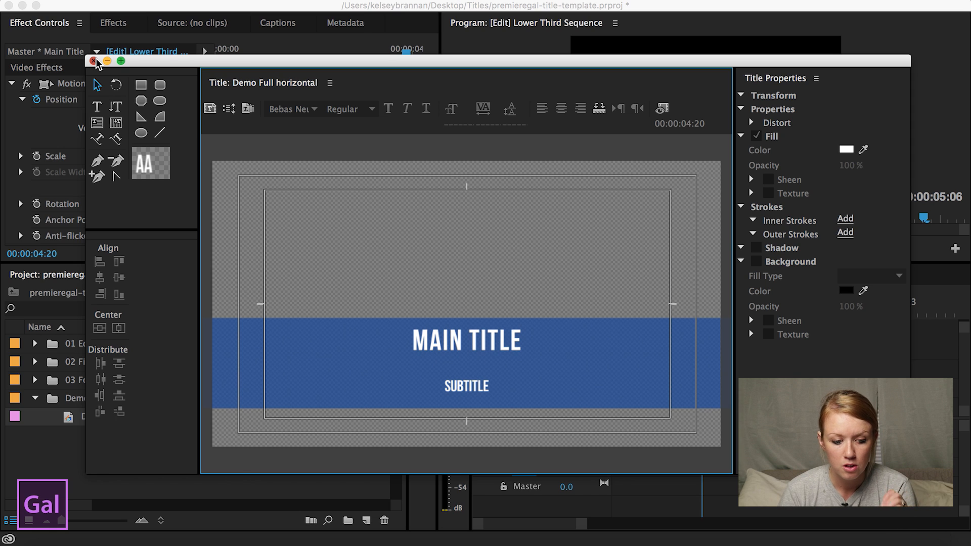
Close the titler, create a DSLR 1080p24 sequence, and rename it Demo Sequence.
left_click(94, 61)
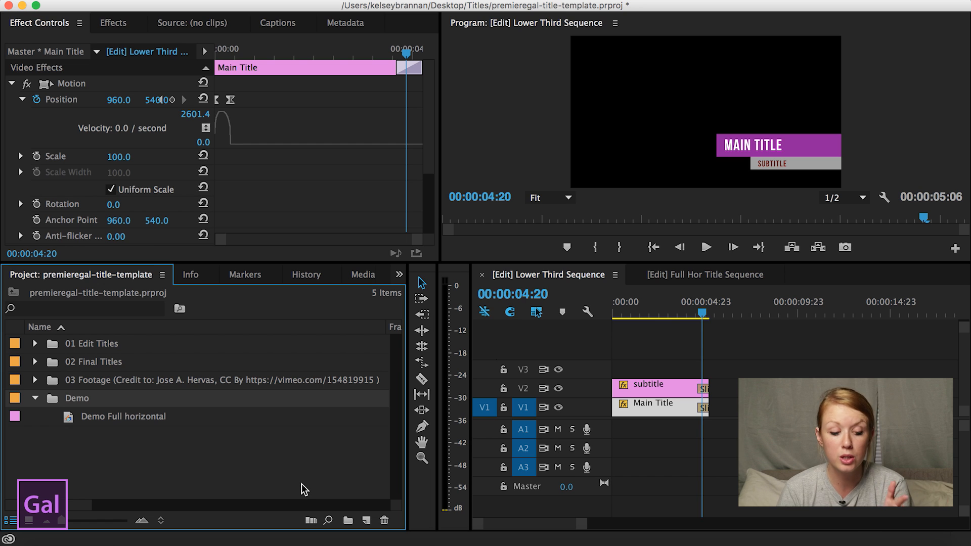
mouse_move(301, 486)
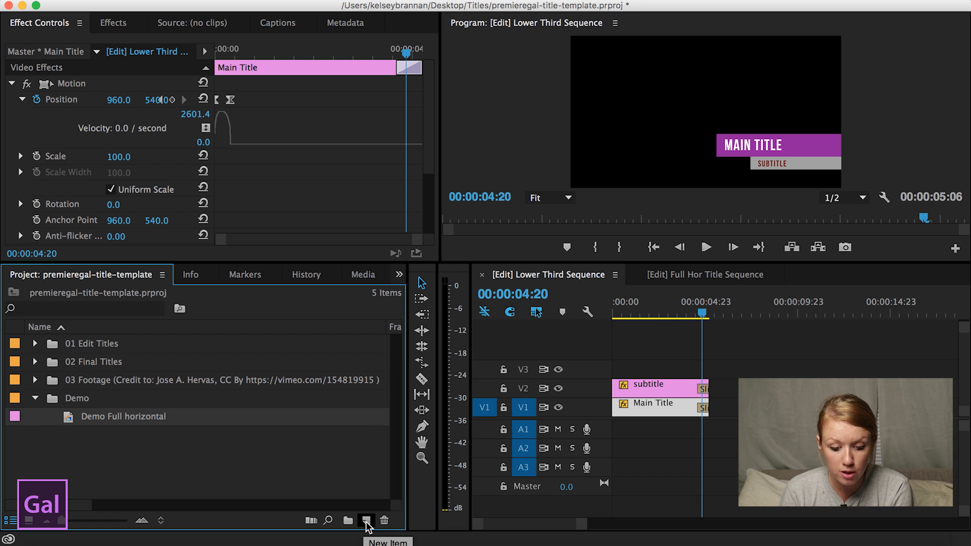
left_click(367, 521)
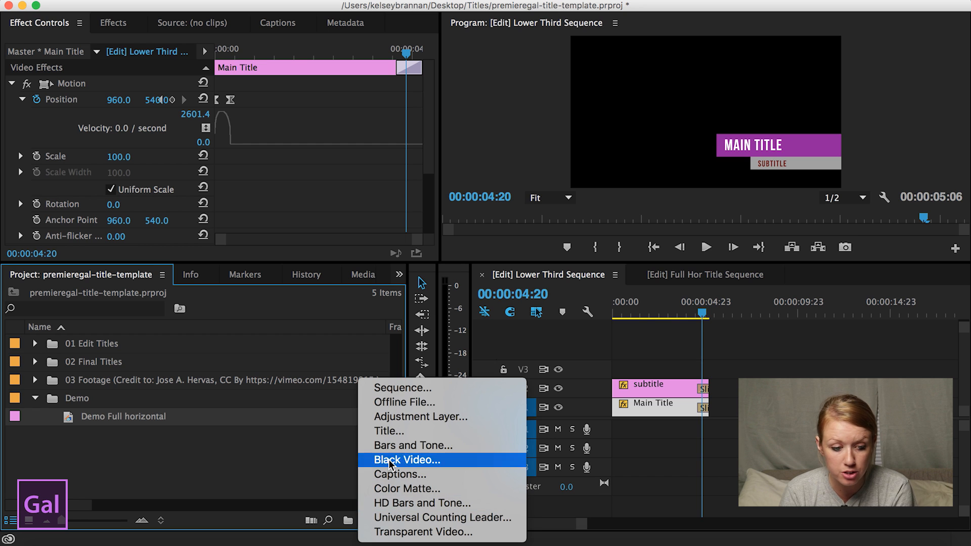
mouse_move(386, 431)
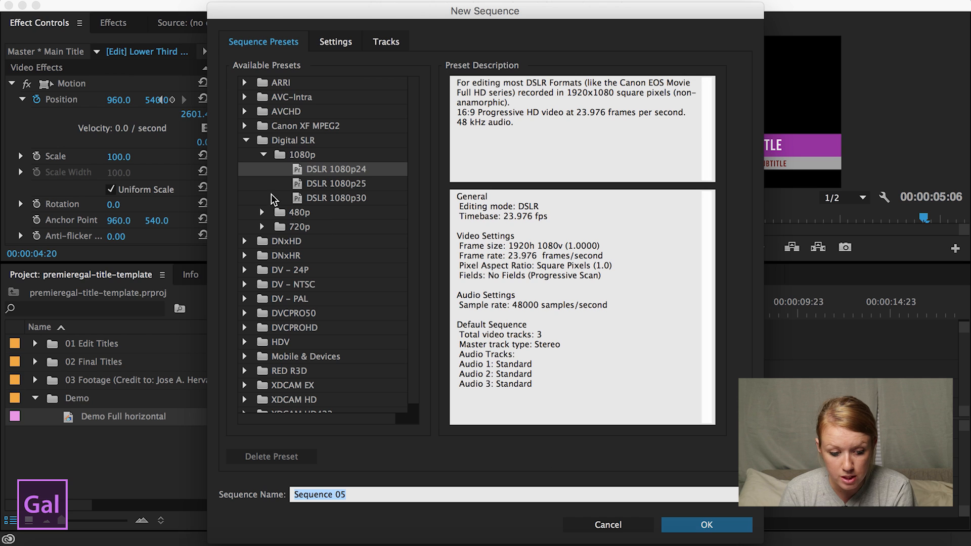
mouse_move(348, 178)
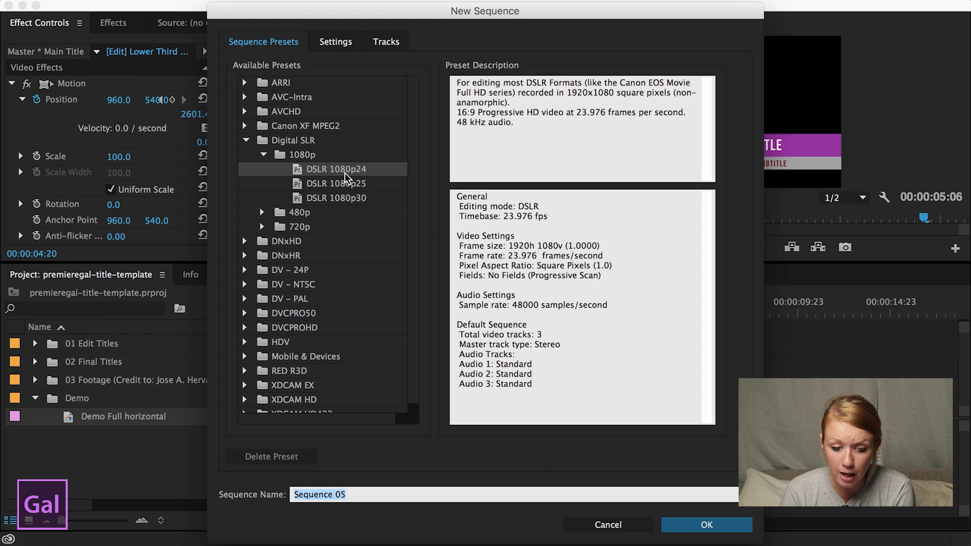
mouse_move(733, 528)
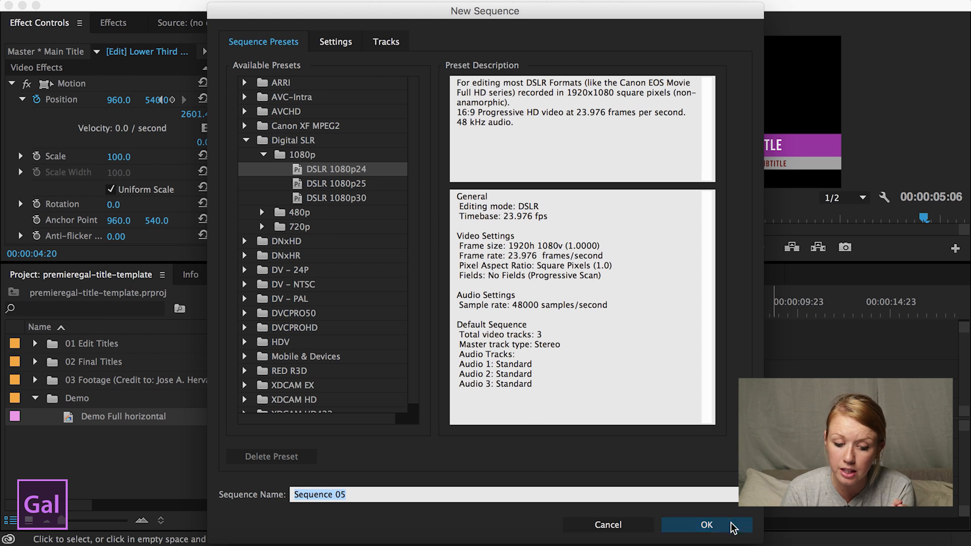
left_click(706, 524)
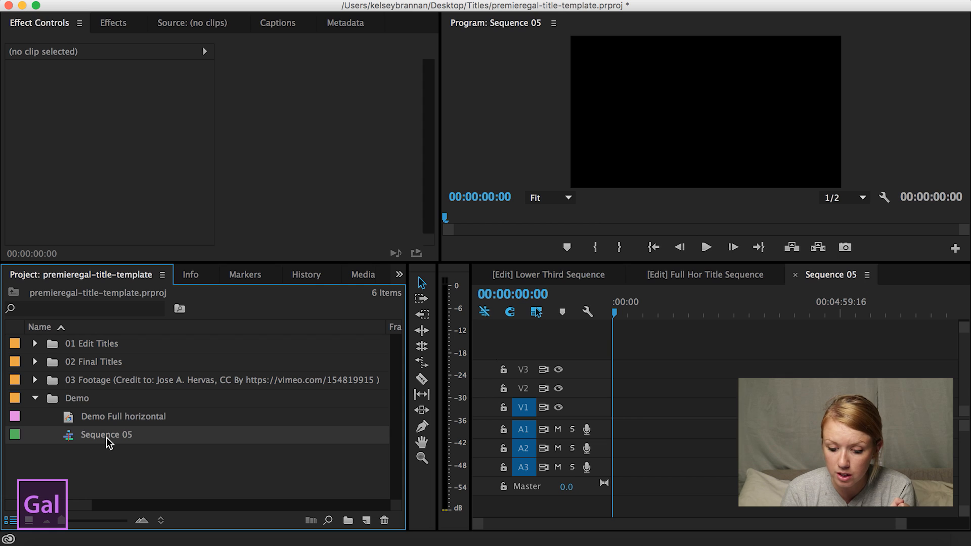
double_click(106, 434)
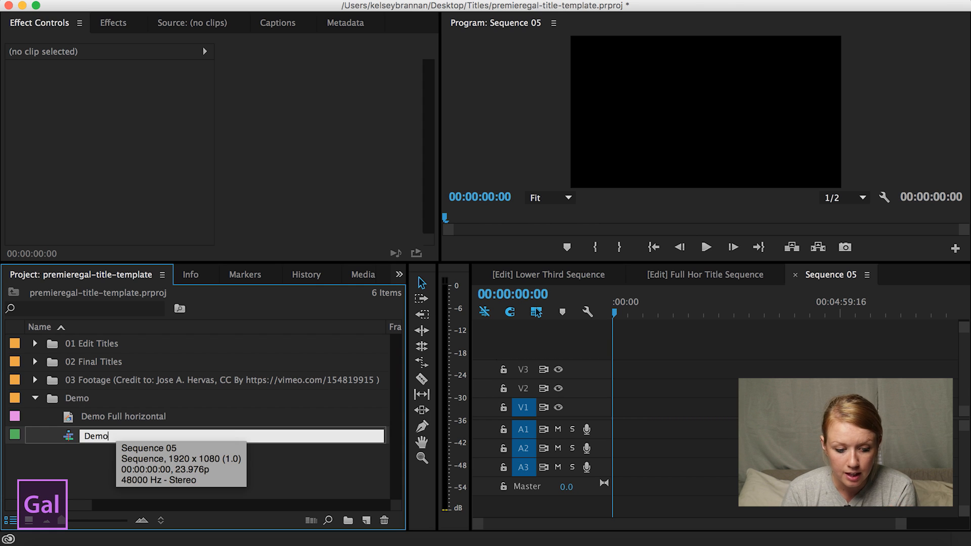
type("Sequene")
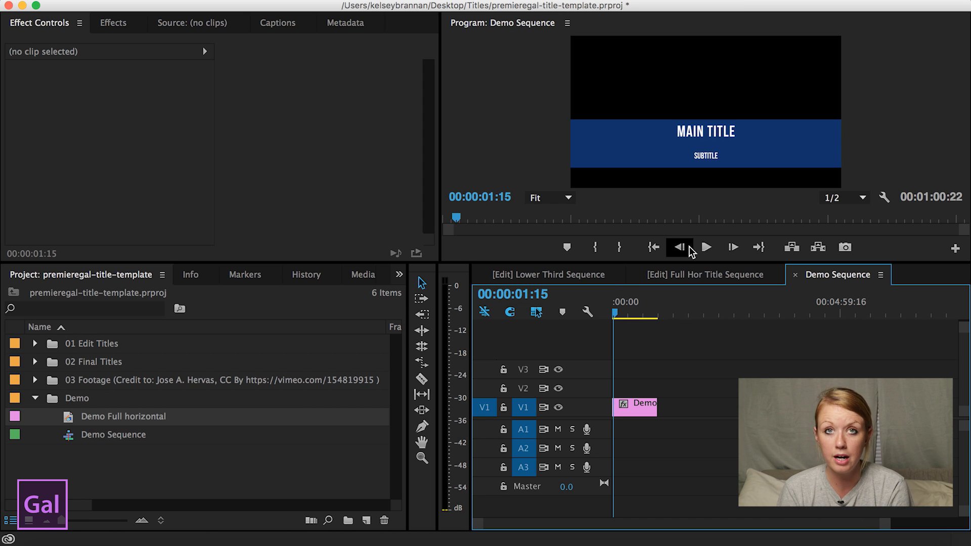
Return to the Demo Sequence and open the Project panel's New Item menu.
left_click(704, 274)
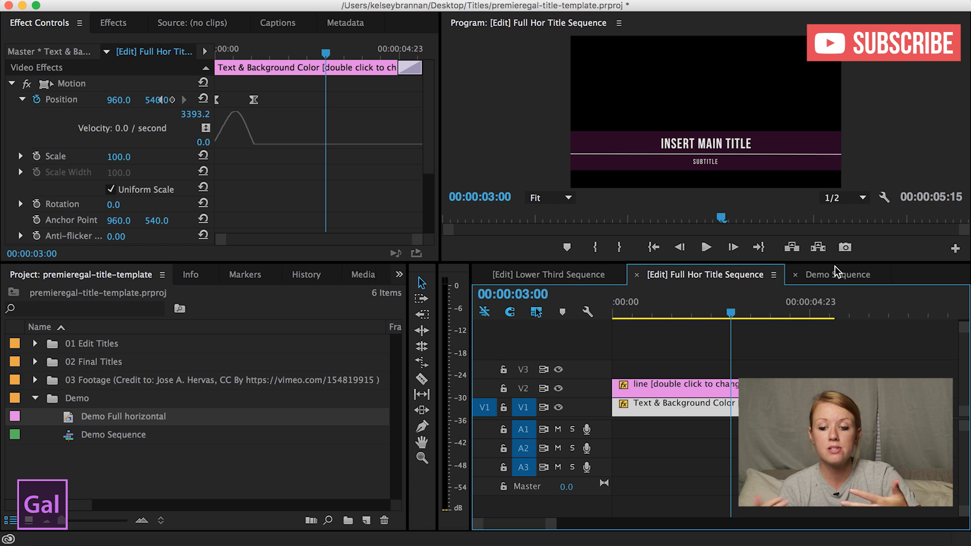
left_click(841, 275)
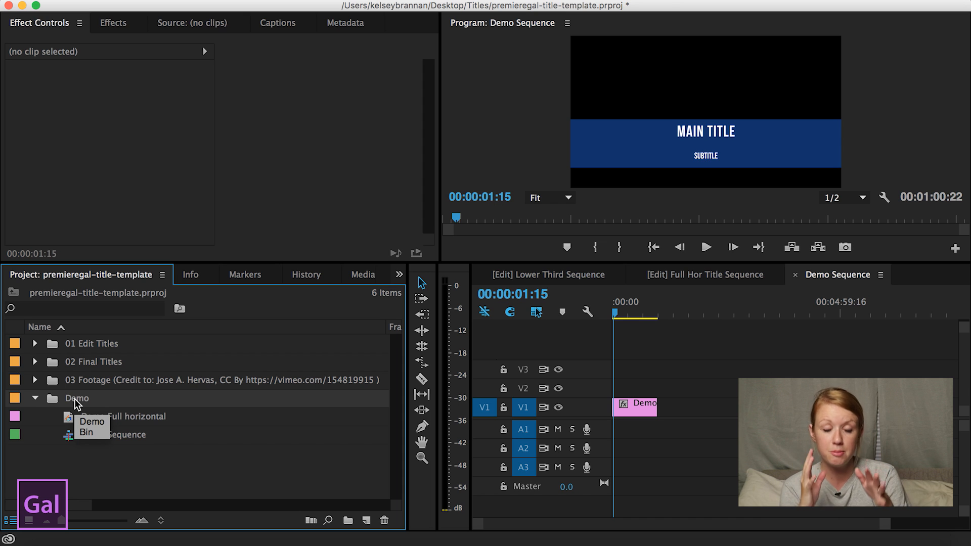
mouse_move(350, 520)
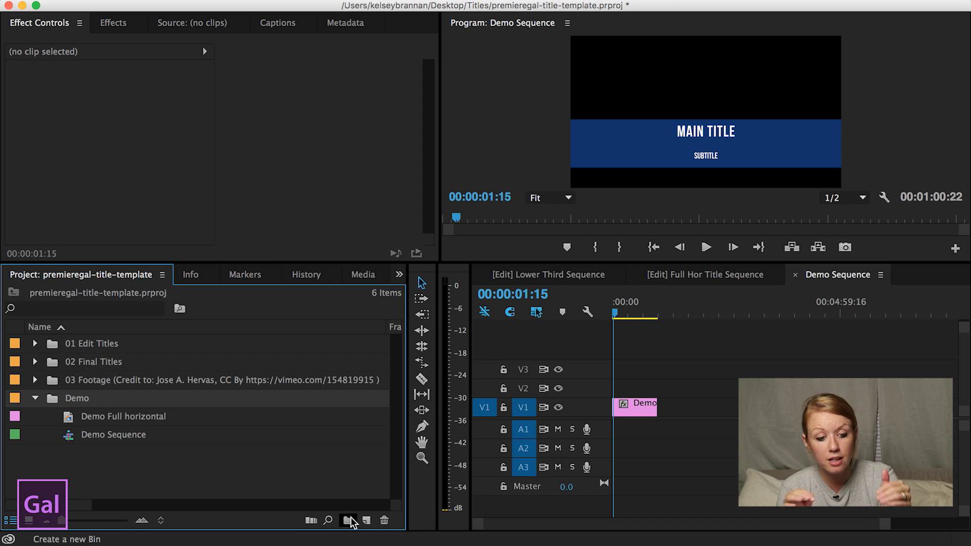
left_click(348, 520)
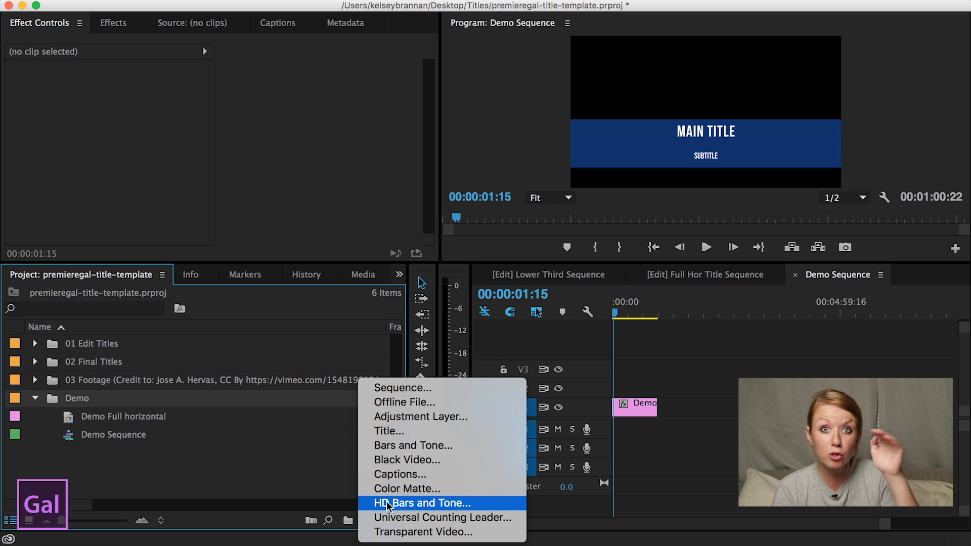
mouse_move(413, 445)
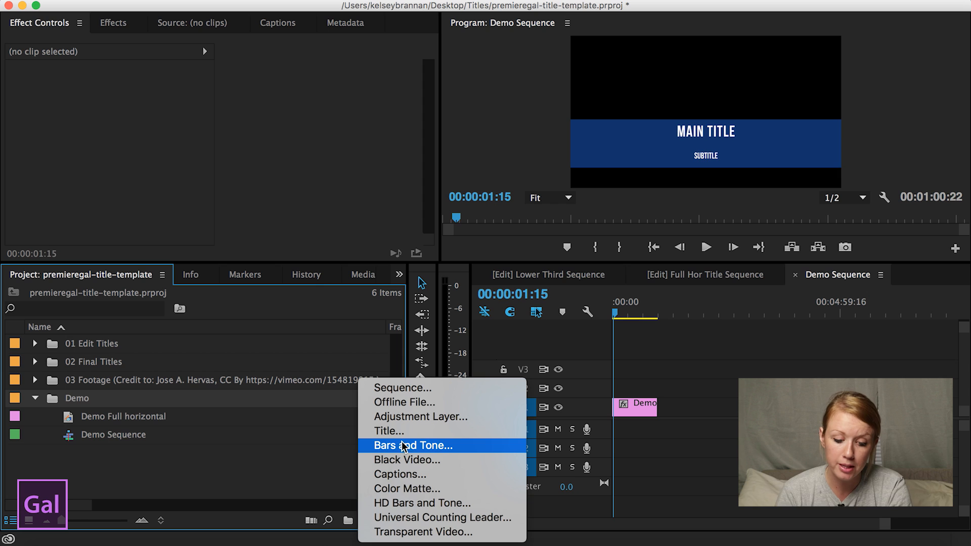
mouse_move(402, 431)
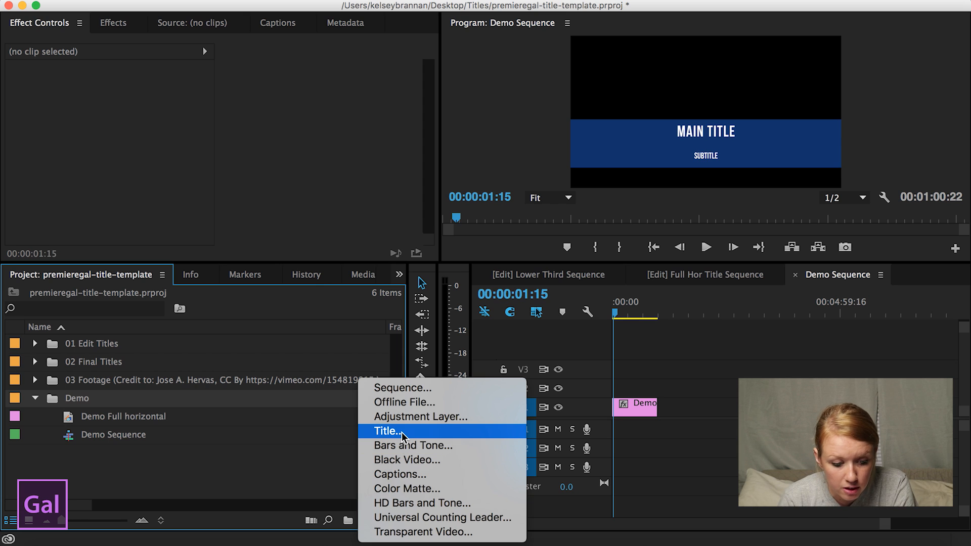
Create a title named 'Line' with Show Background Video on, restoring the Titler window.
left_click(384, 431)
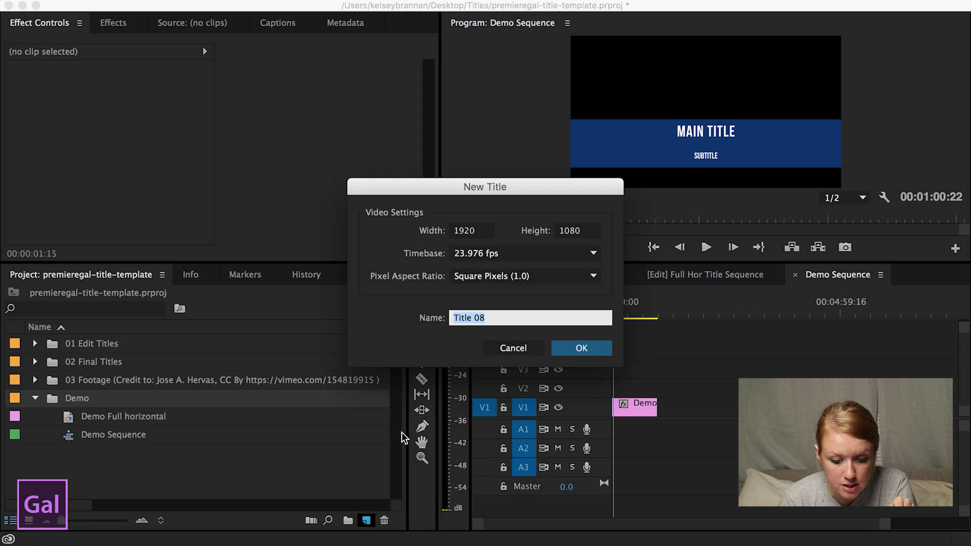
mouse_move(536, 315)
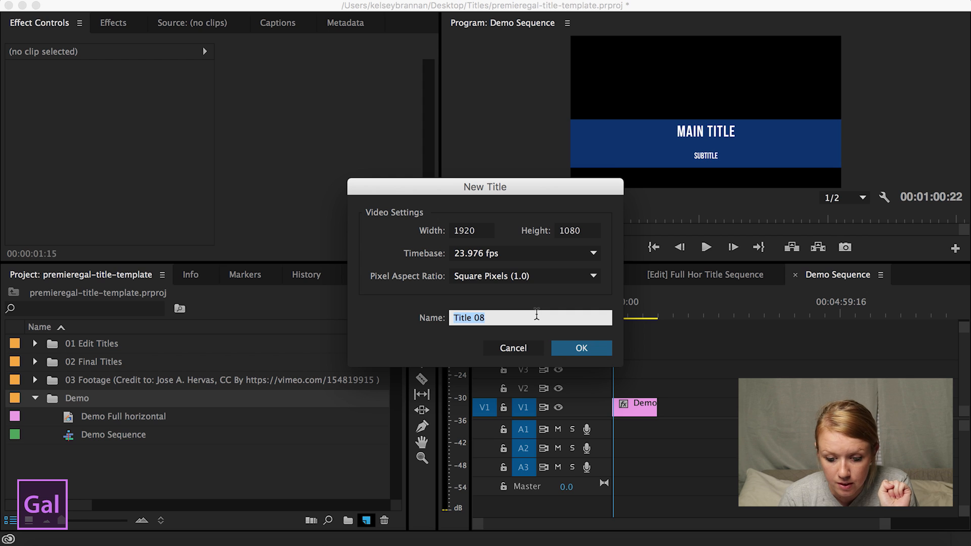
left_click(580, 348)
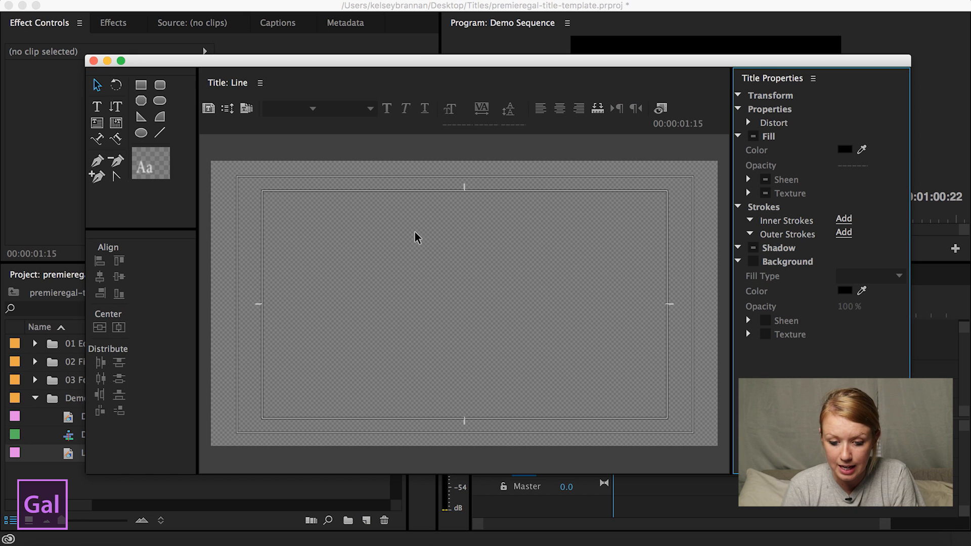
mouse_move(661, 69)
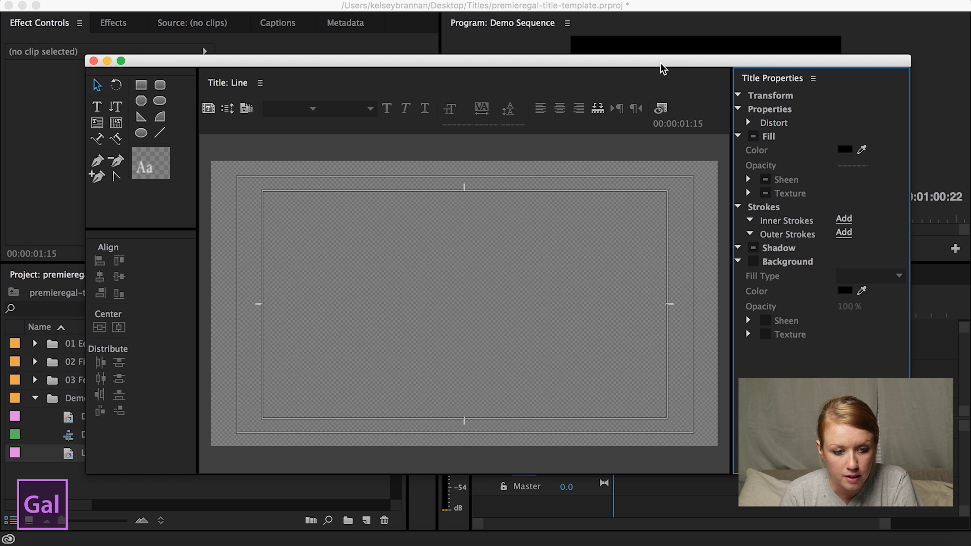
mouse_move(660, 109)
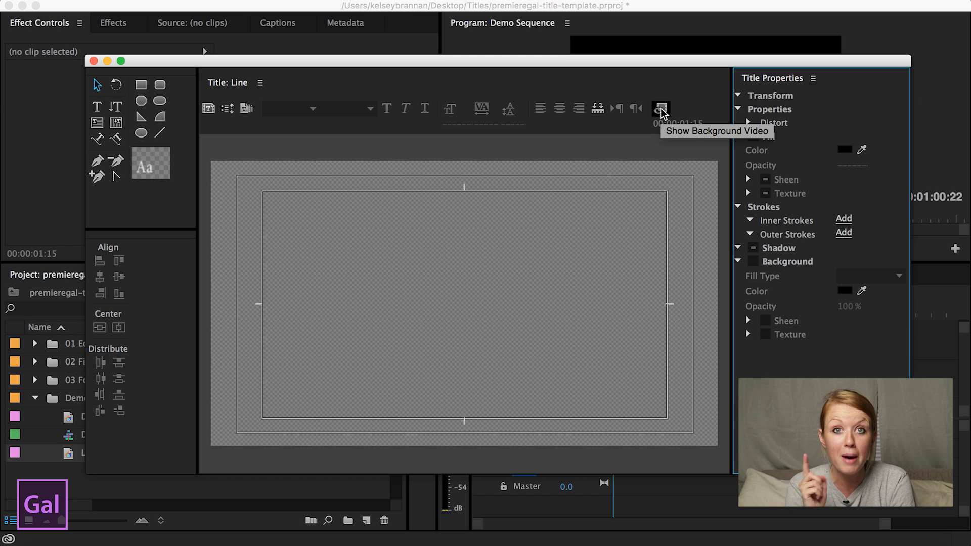
left_click(660, 108)
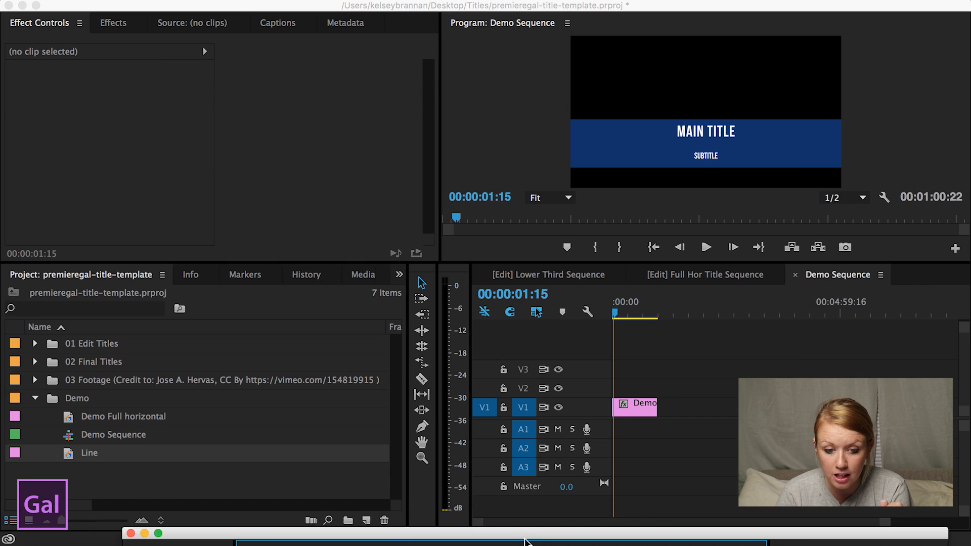
double_click(88, 453)
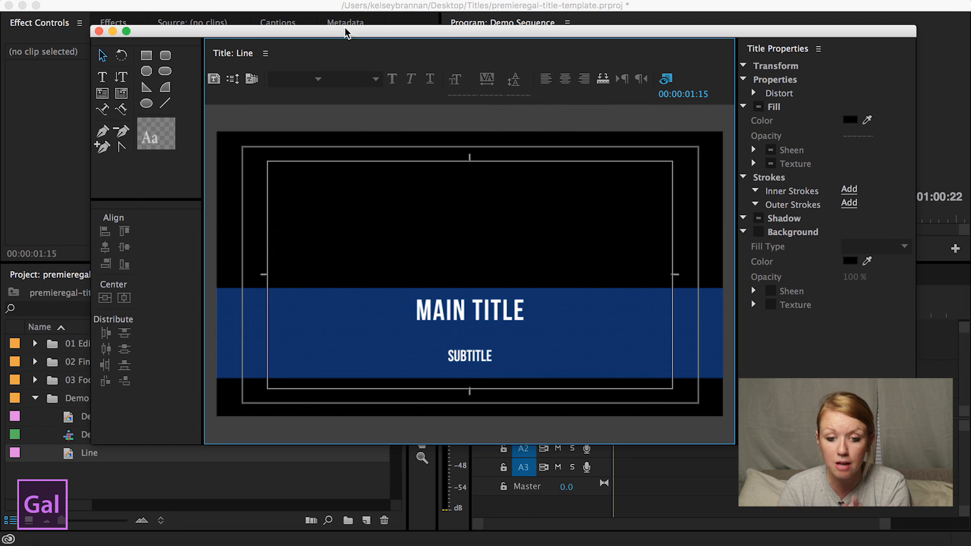
mouse_move(188, 309)
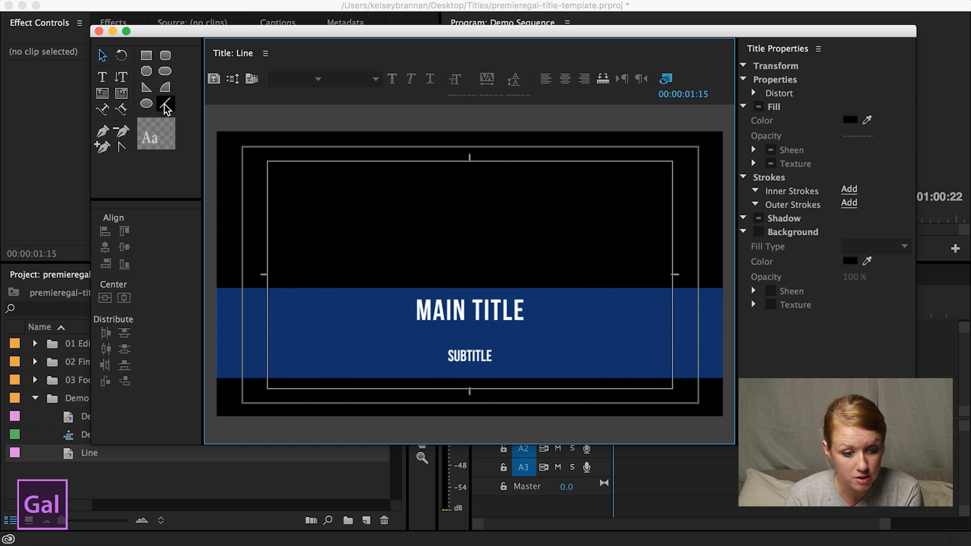
Draw a horizontal line with the Line tool across the title frame.
left_click(165, 102)
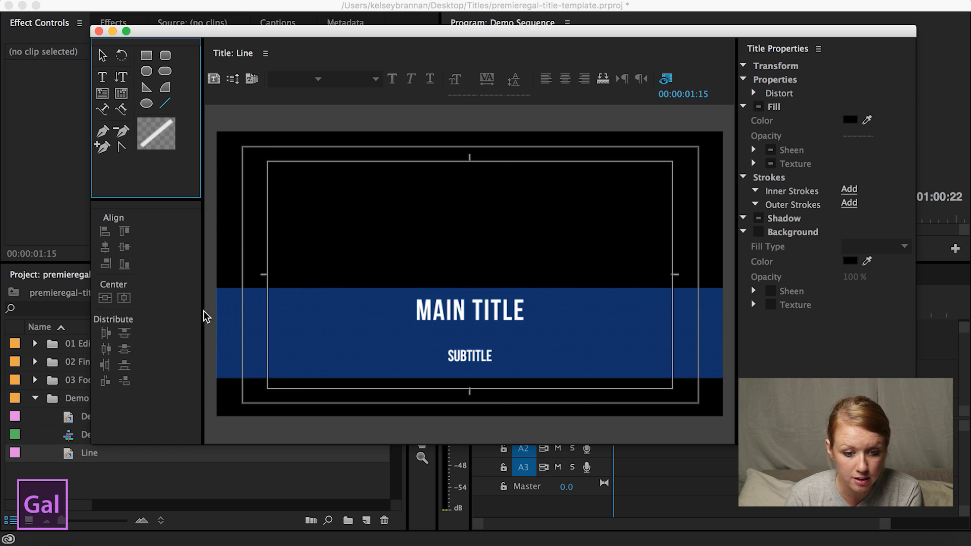
left_click(759, 106)
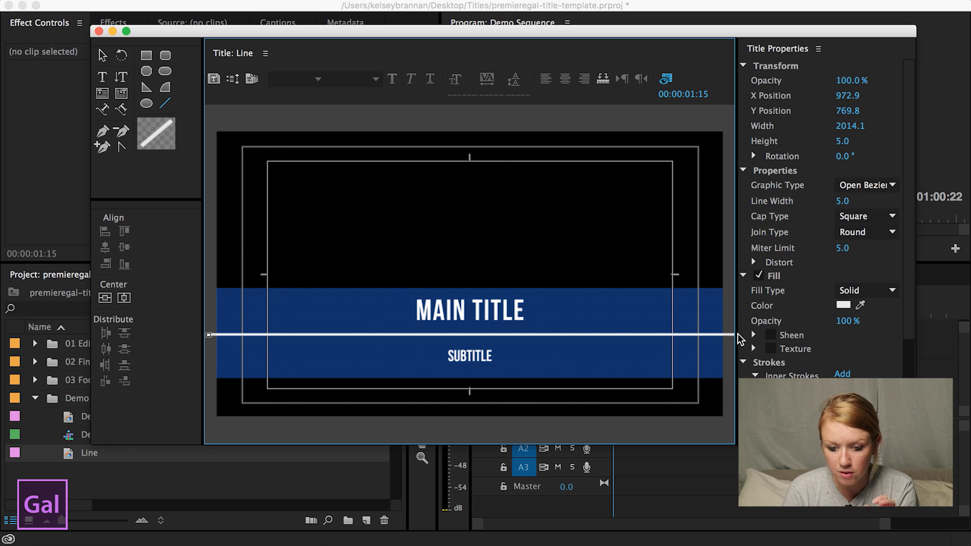
mouse_move(380, 348)
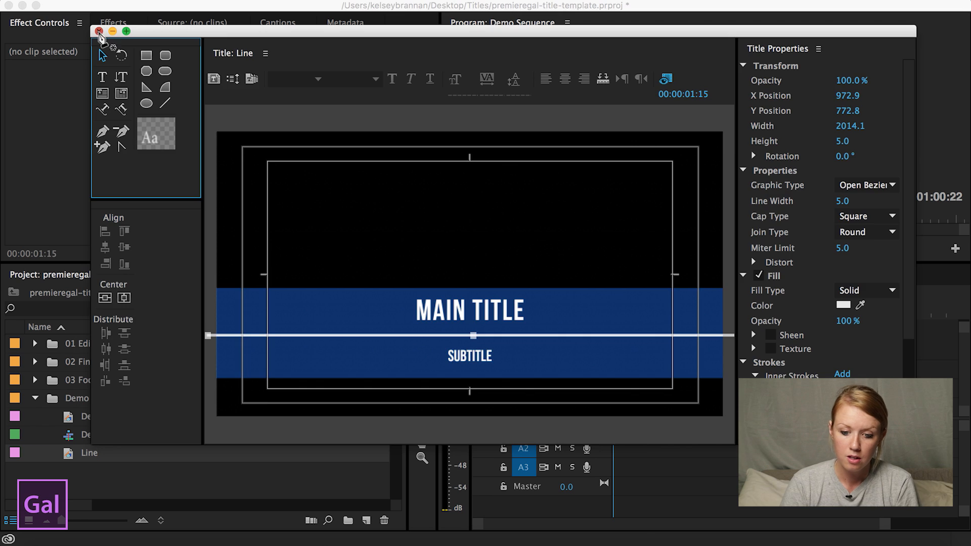
Close the Titler, place the Line title on V2 above Demo Full horizontal, and zoom the timeline.
left_click(98, 31)
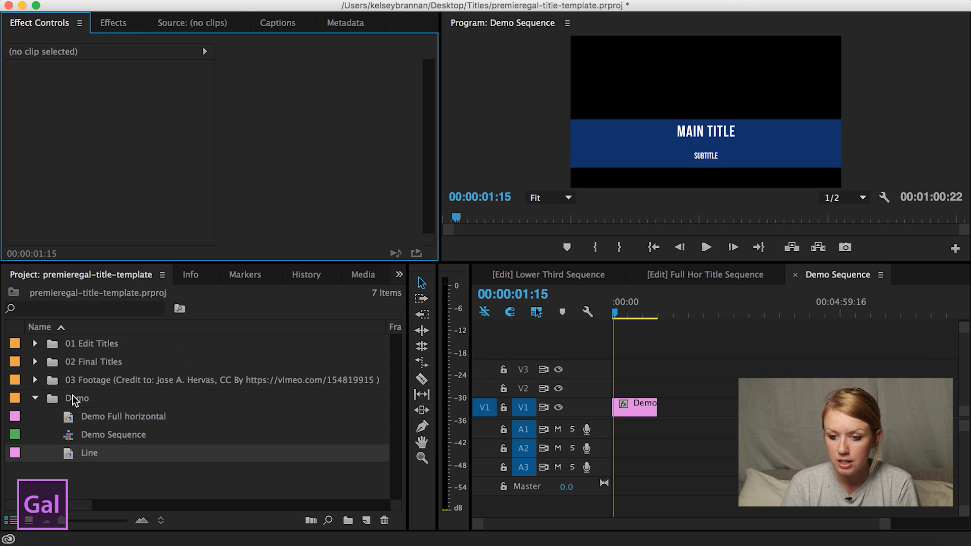
mouse_move(74, 459)
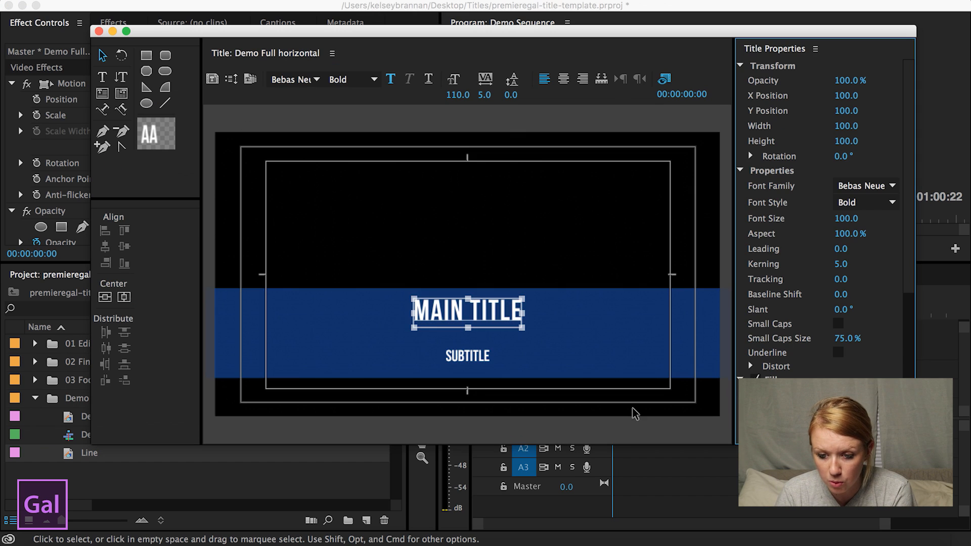
left_click(467, 312)
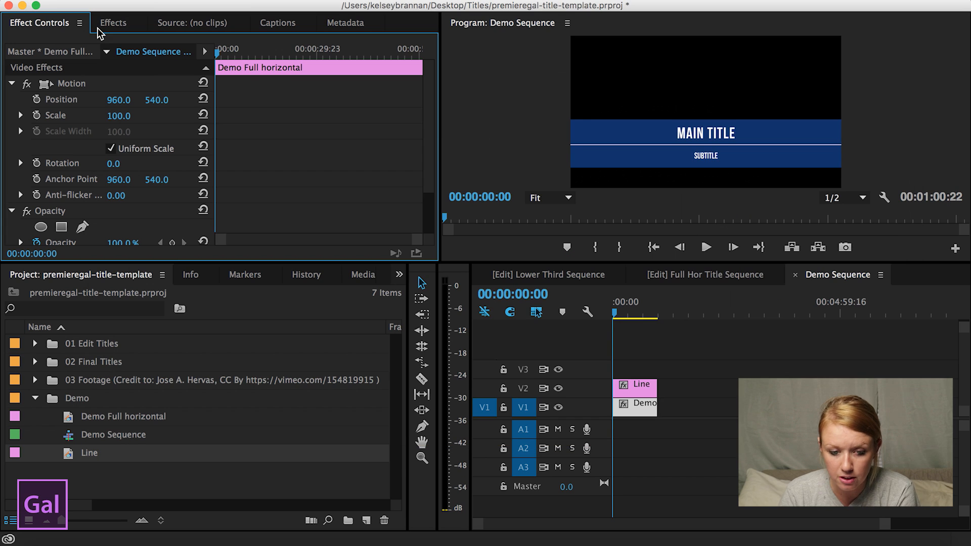
mouse_move(655, 320)
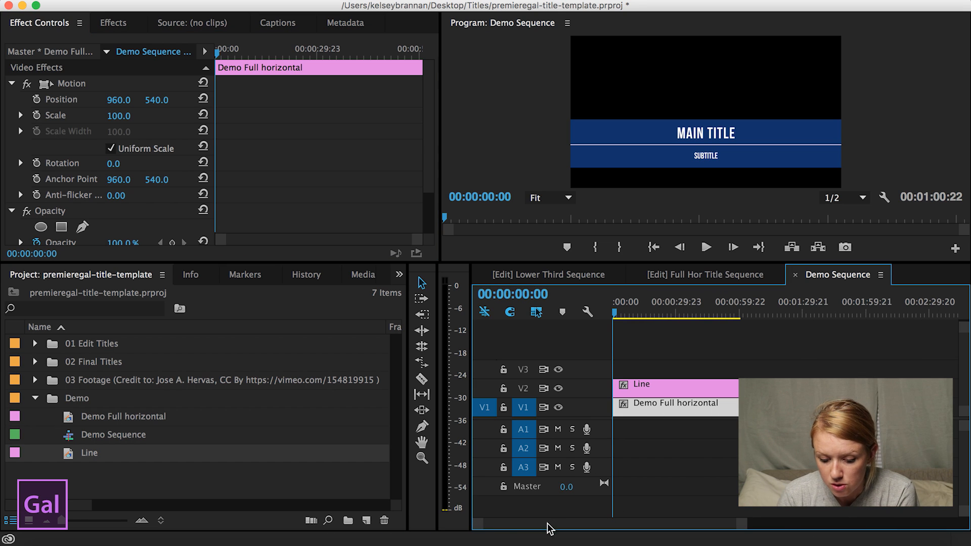
left_click(627, 314)
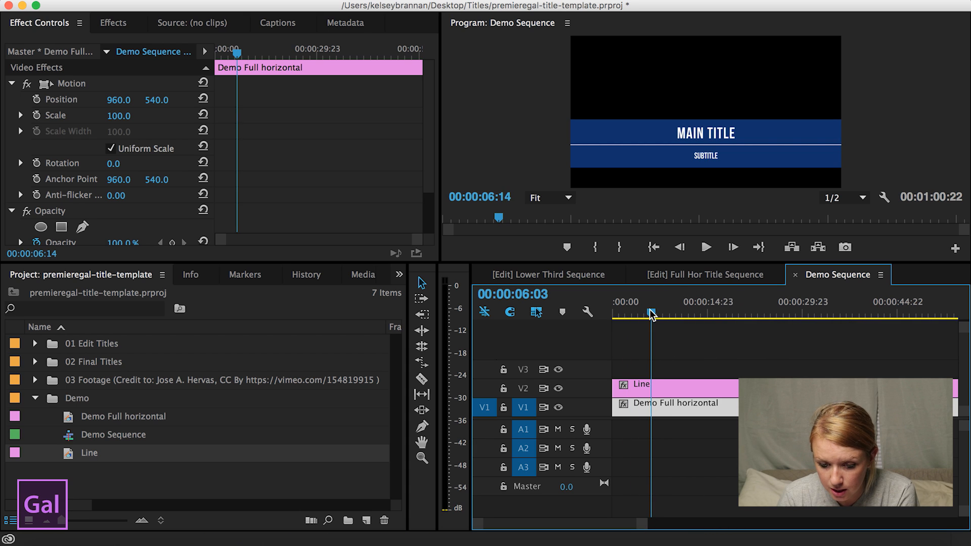
Razor both clips at 00:00:05:21 and delete the trailing pieces.
left_click(421, 379)
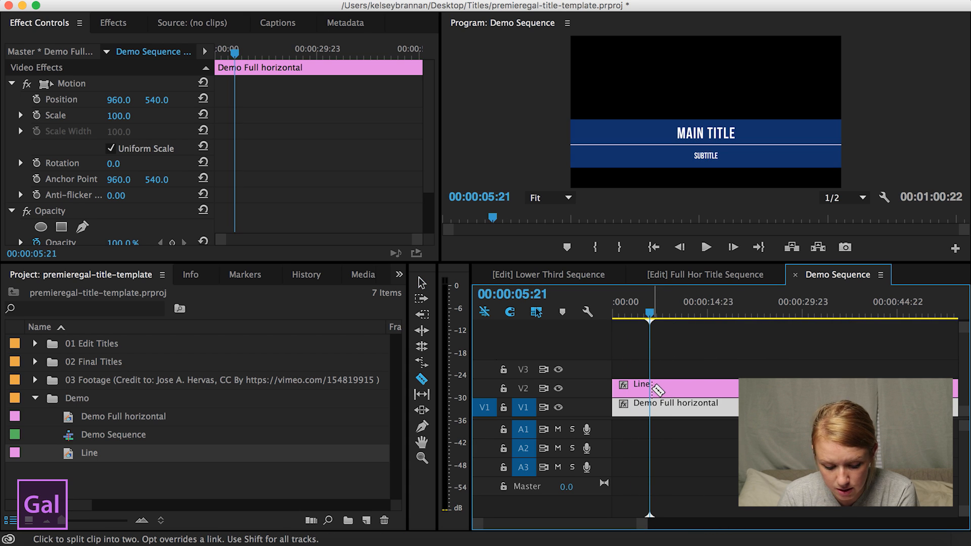
left_click(651, 388)
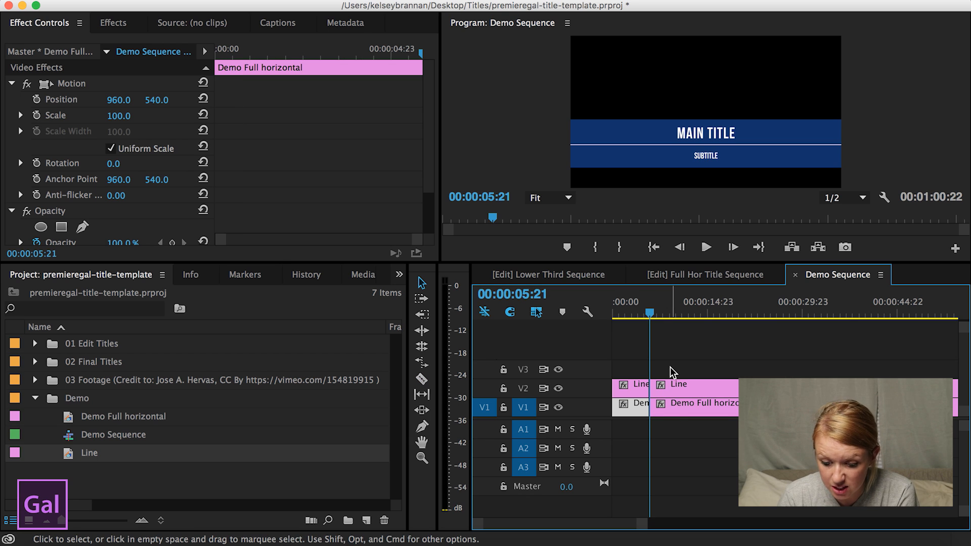
left_click(690, 408)
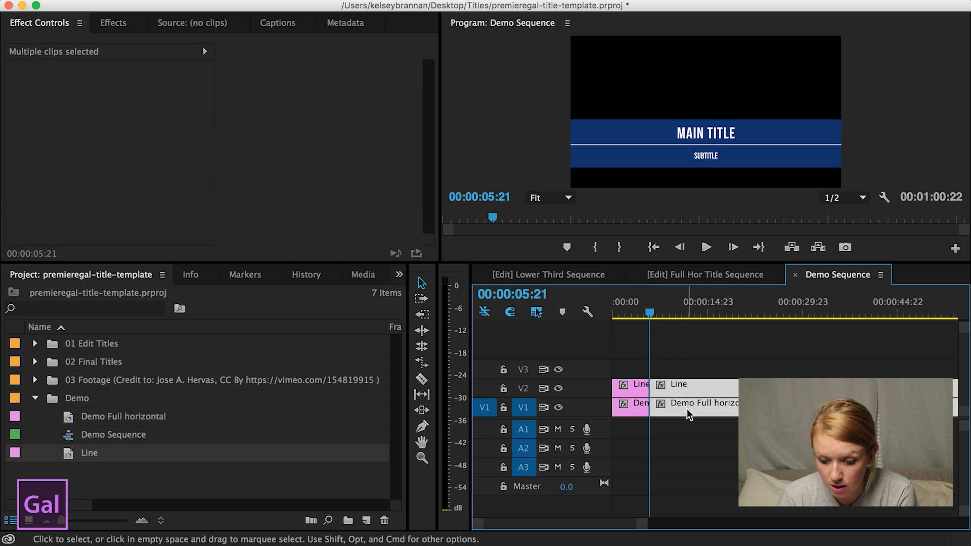
left_click(618, 312)
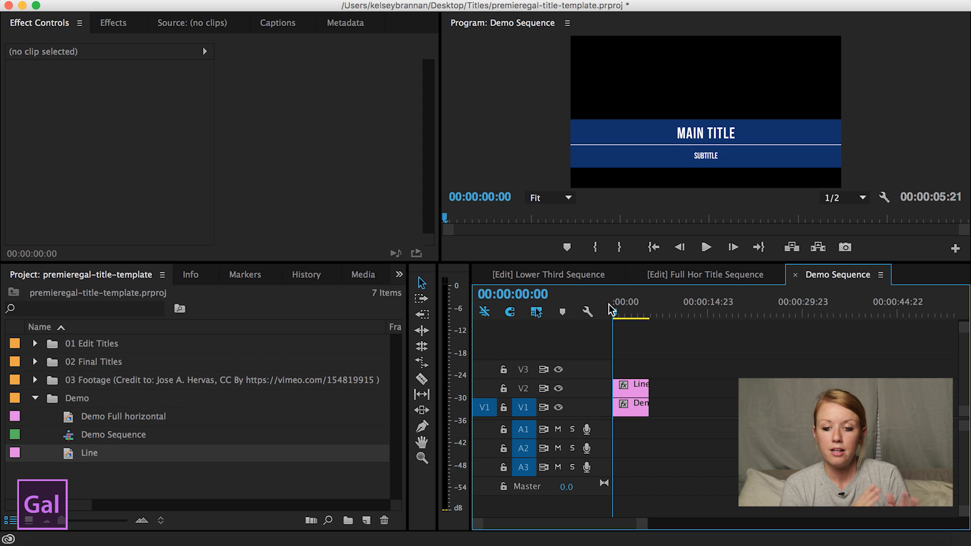
left_click(704, 274)
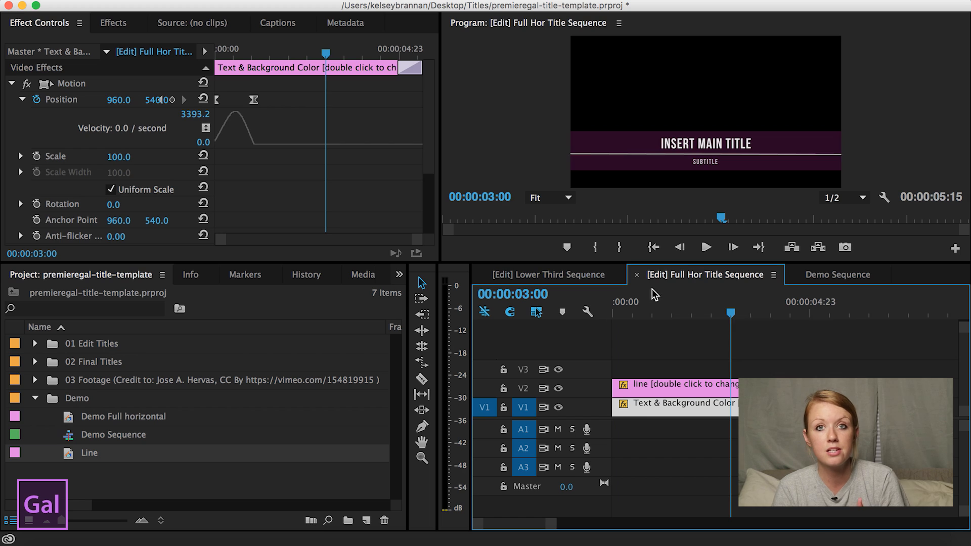
left_click(705, 247)
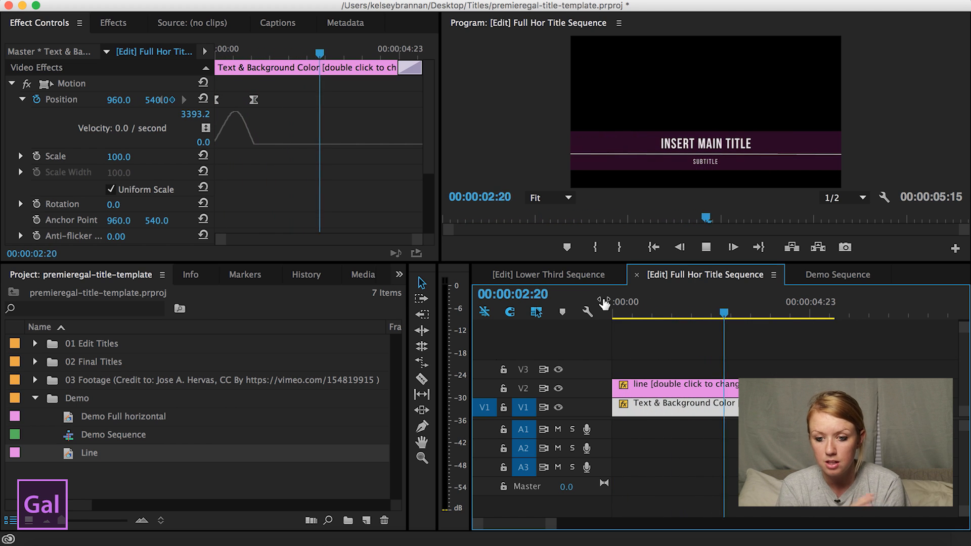
left_click(838, 275)
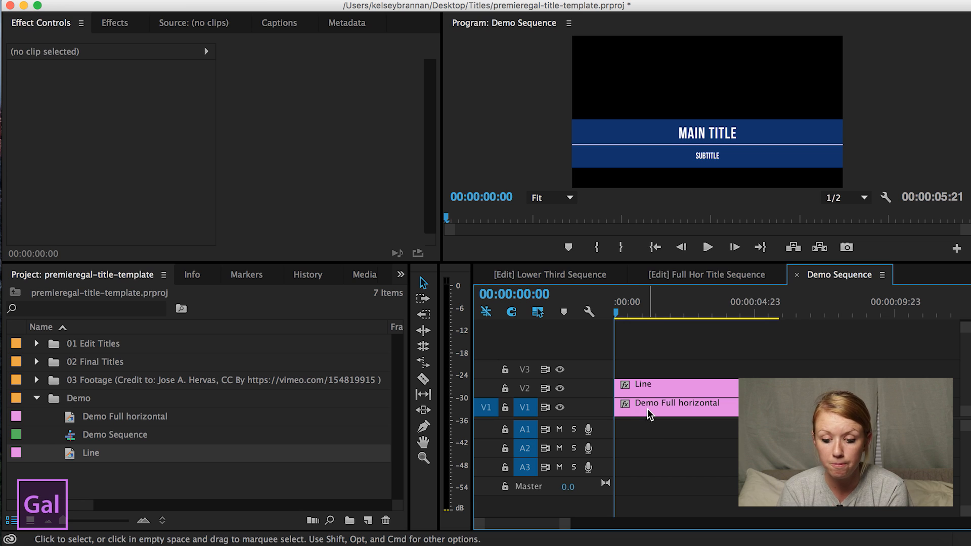
Keyframe Demo Full horizontal's Position at frame 8, then set X to -1060 at the start.
left_click(665, 403)
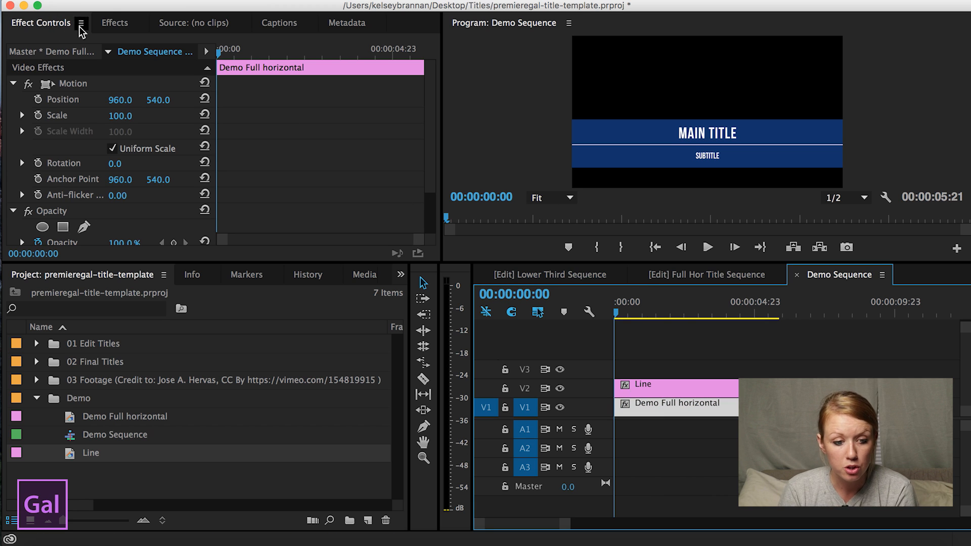
mouse_move(55, 93)
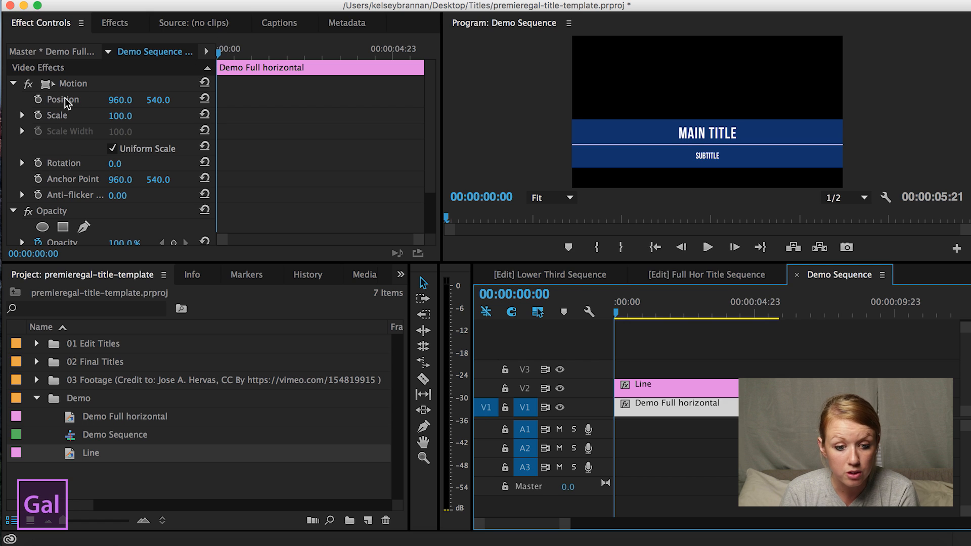
mouse_move(222, 57)
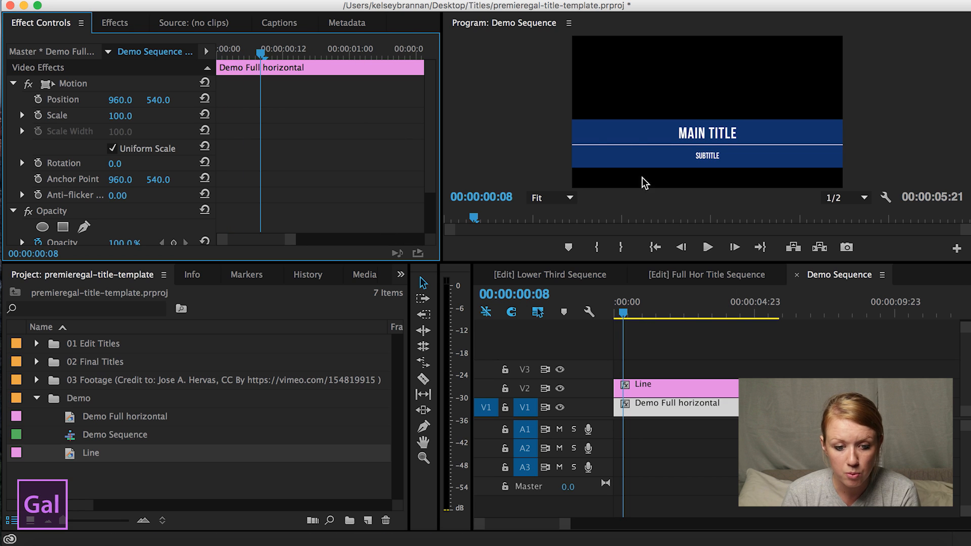
mouse_move(546, 42)
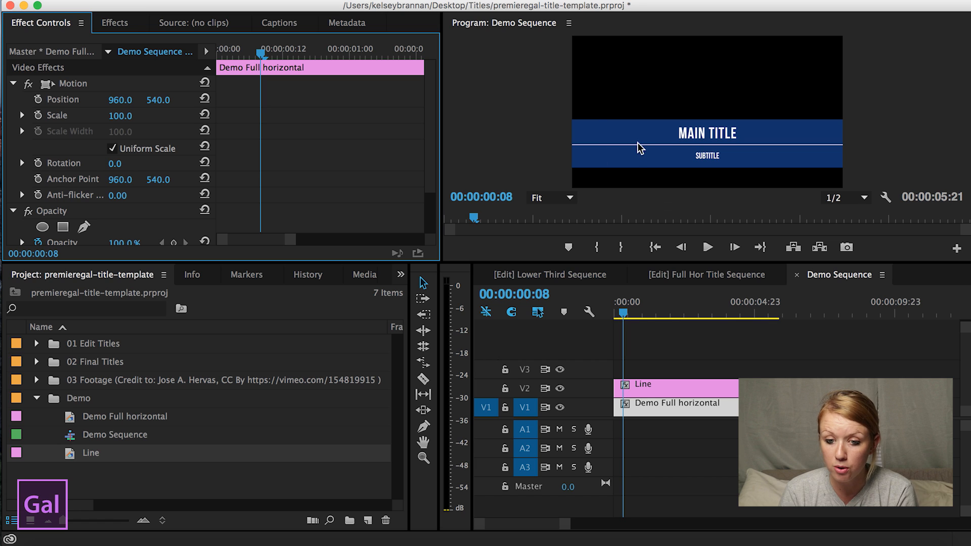
mouse_move(172, 40)
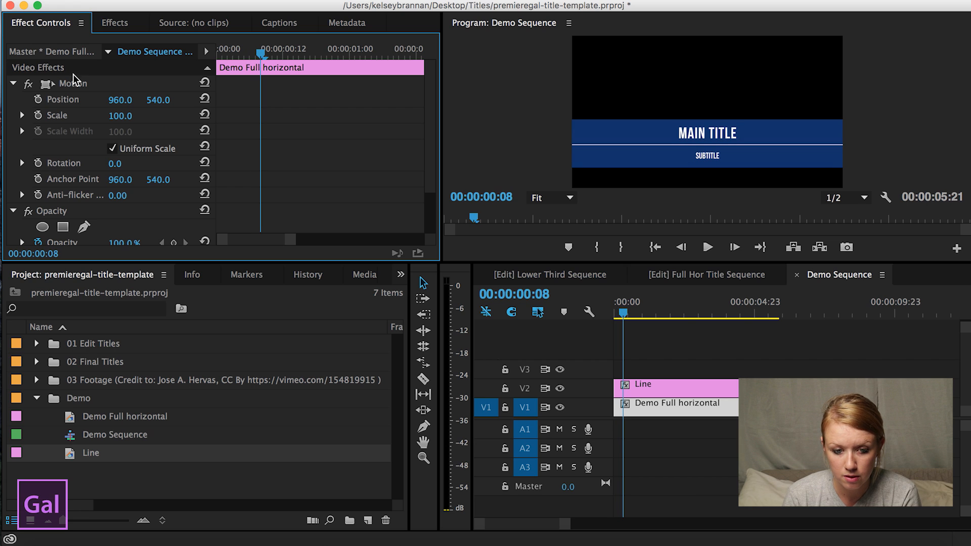
mouse_move(72, 108)
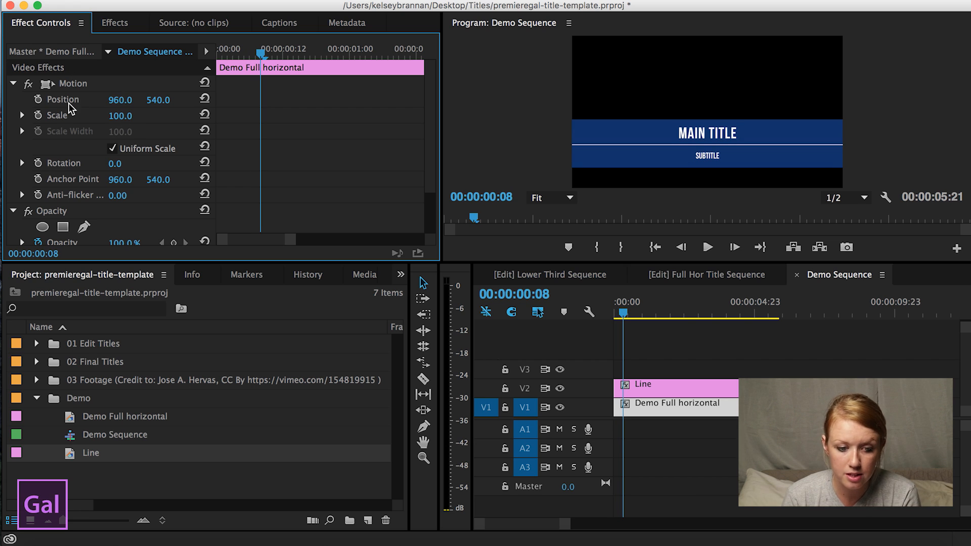
left_click(39, 99)
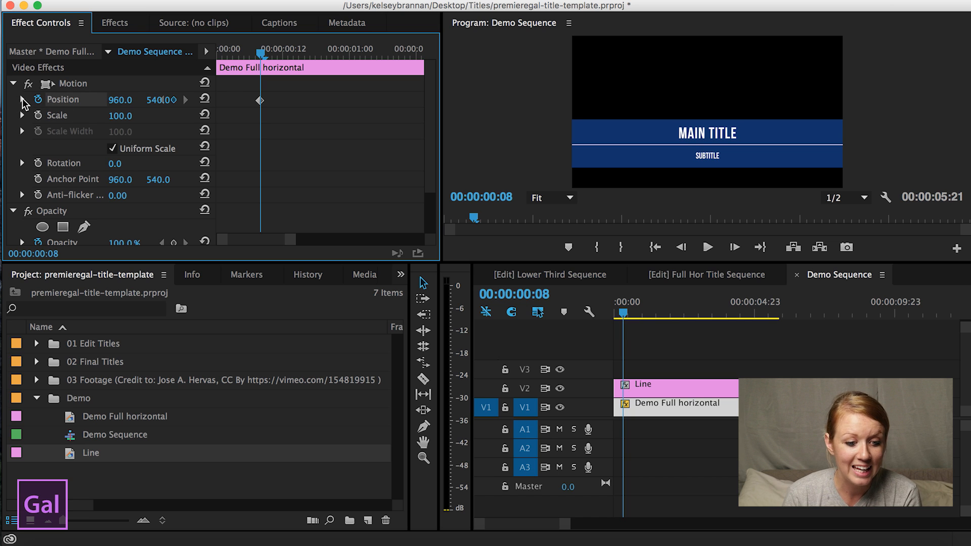
left_click(21, 99)
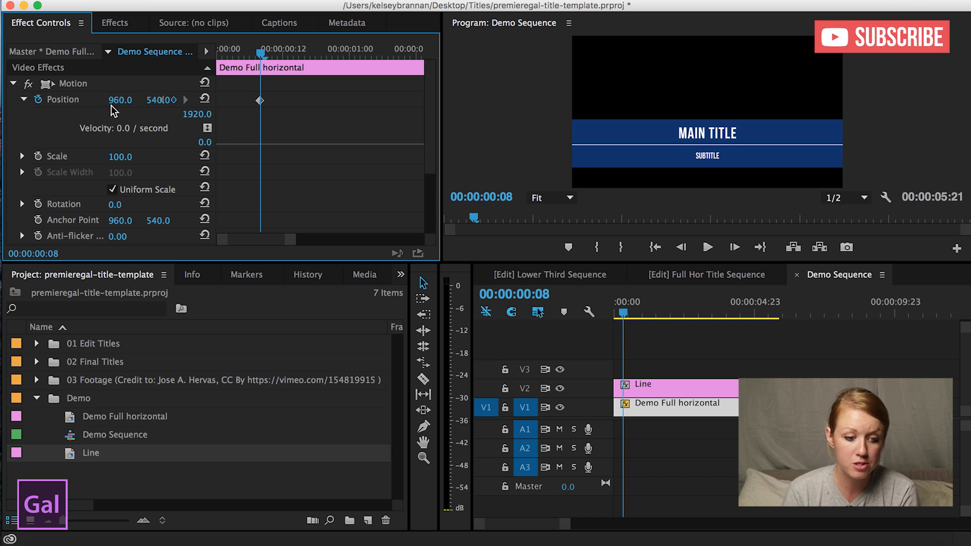
left_click(246, 49)
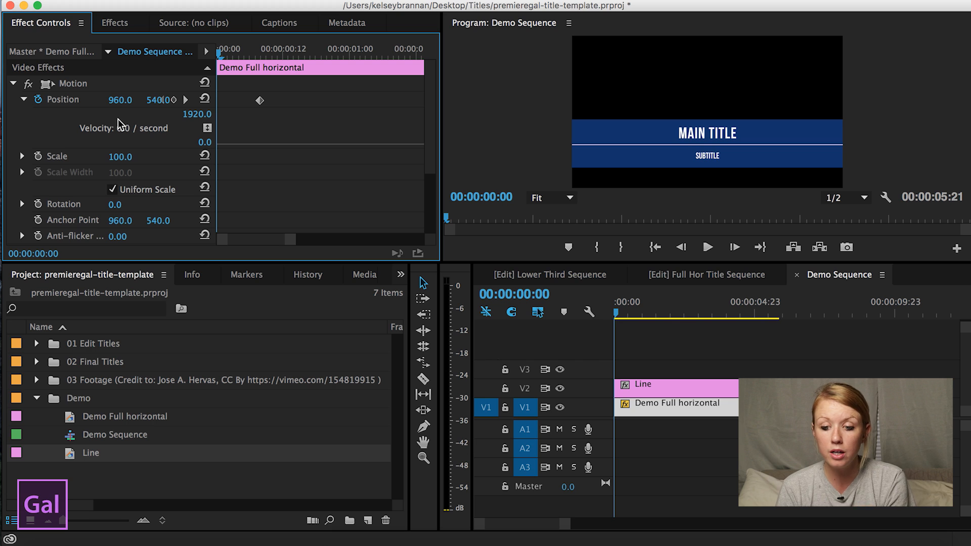
mouse_move(118, 115)
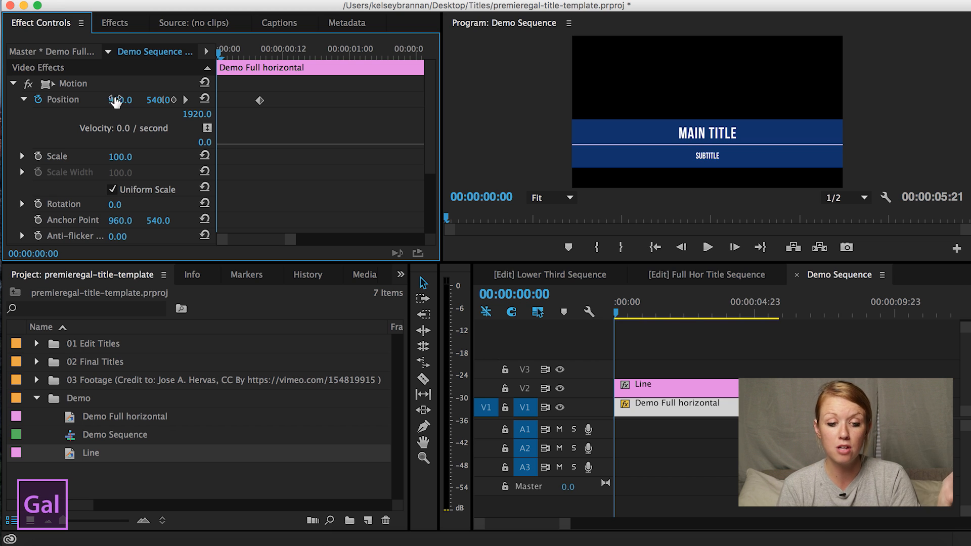
left_click_drag(121, 100, 110, 100)
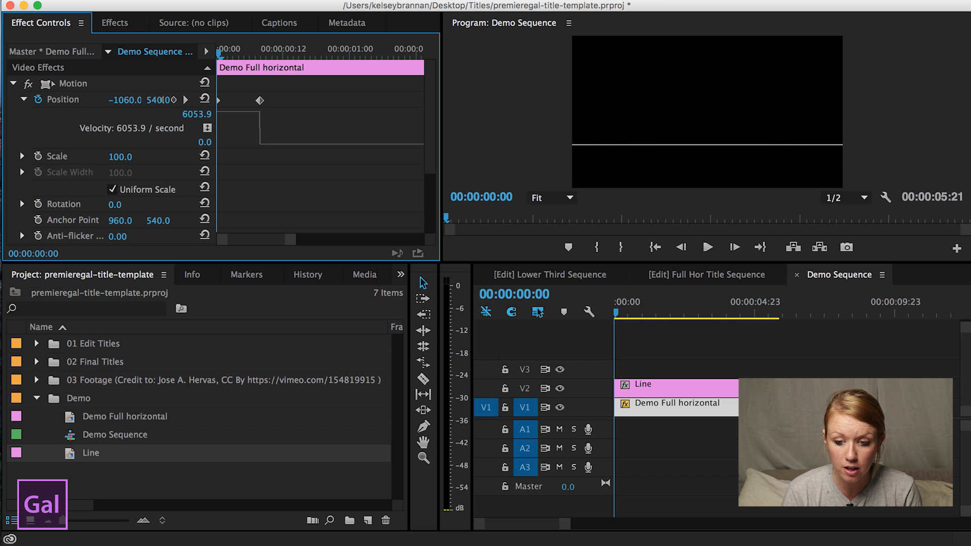
Apply Ease In / Ease Out to the bar's two Position keyframes and adjust velocity handles.
left_click(706, 247)
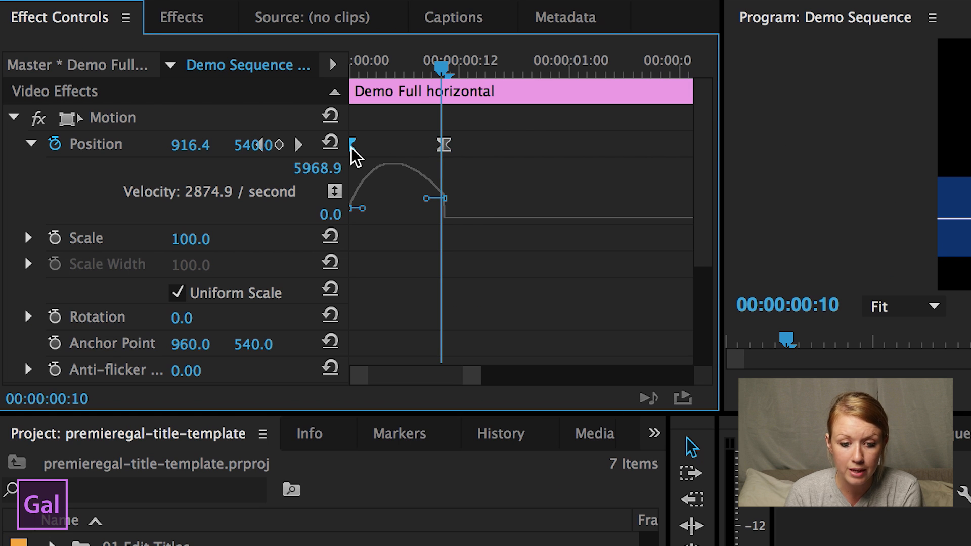
mouse_move(361, 157)
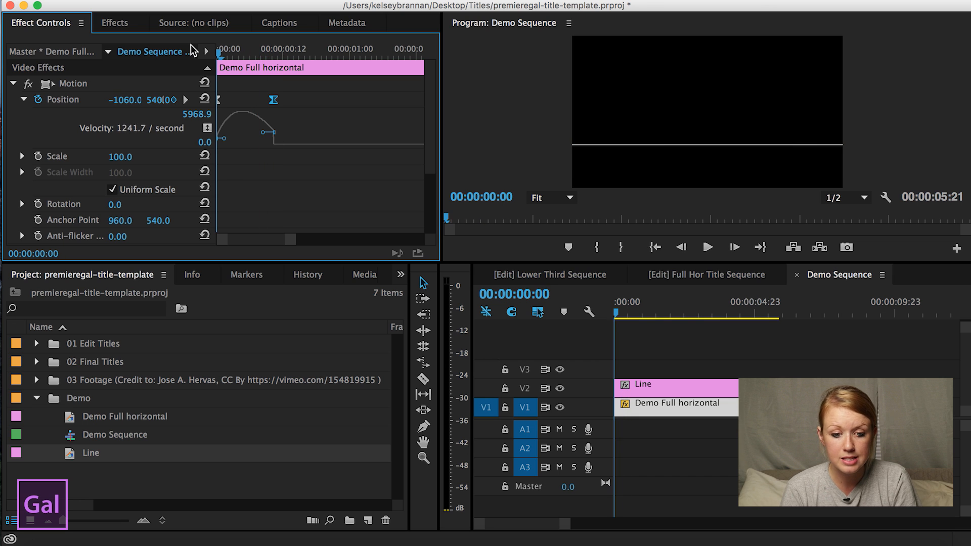
mouse_move(197, 48)
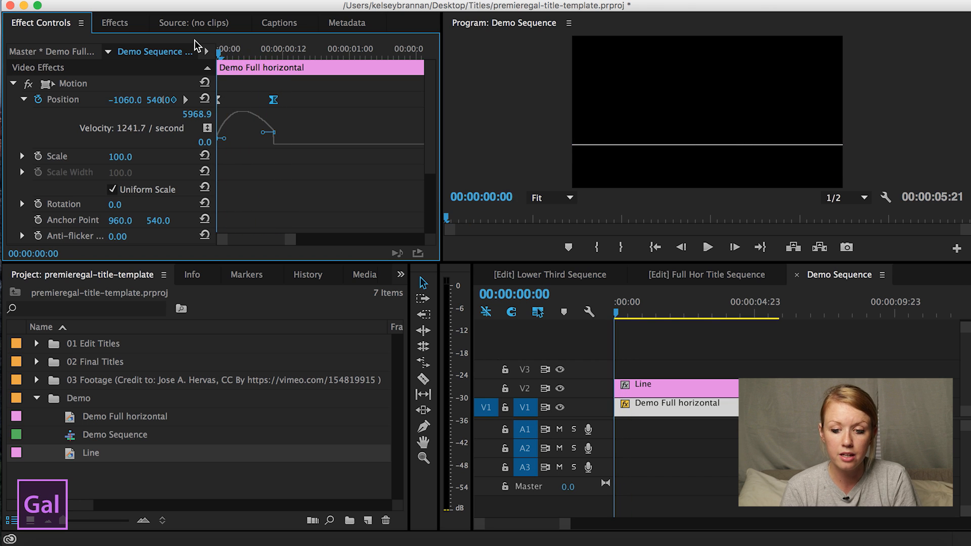
left_click(354, 55)
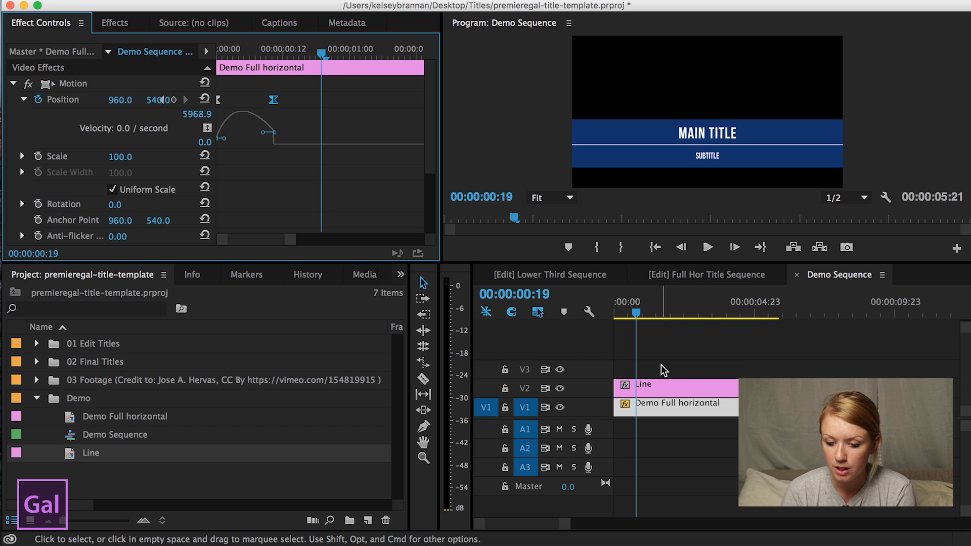
Keyframe the Line clip's Position at 00:00:00:19 and set X to -974 at frame 9.
left_click(675, 384)
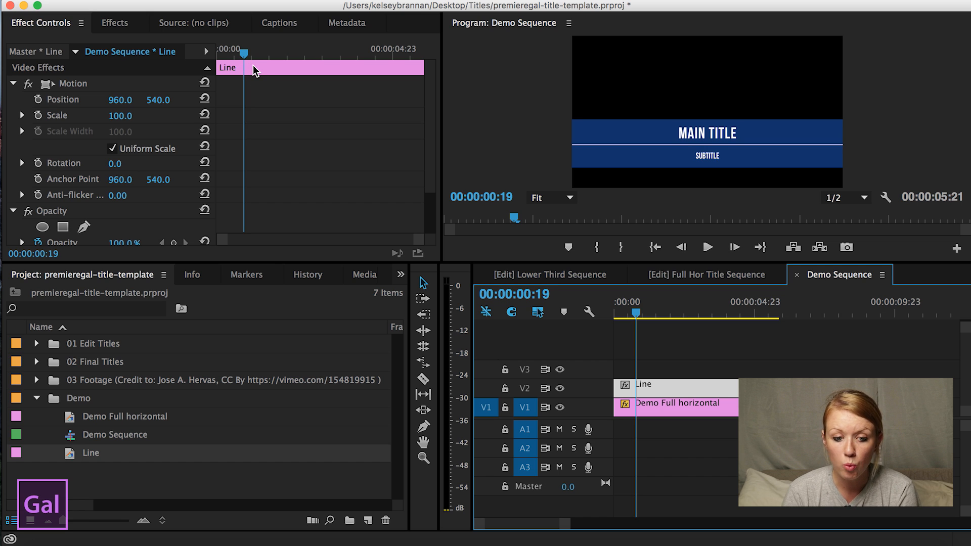
mouse_move(263, 146)
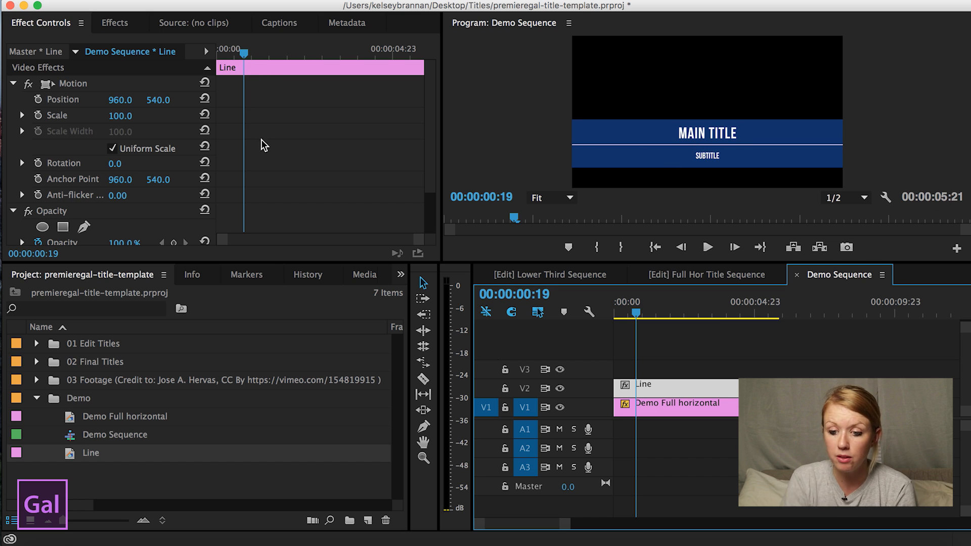
left_click(220, 52)
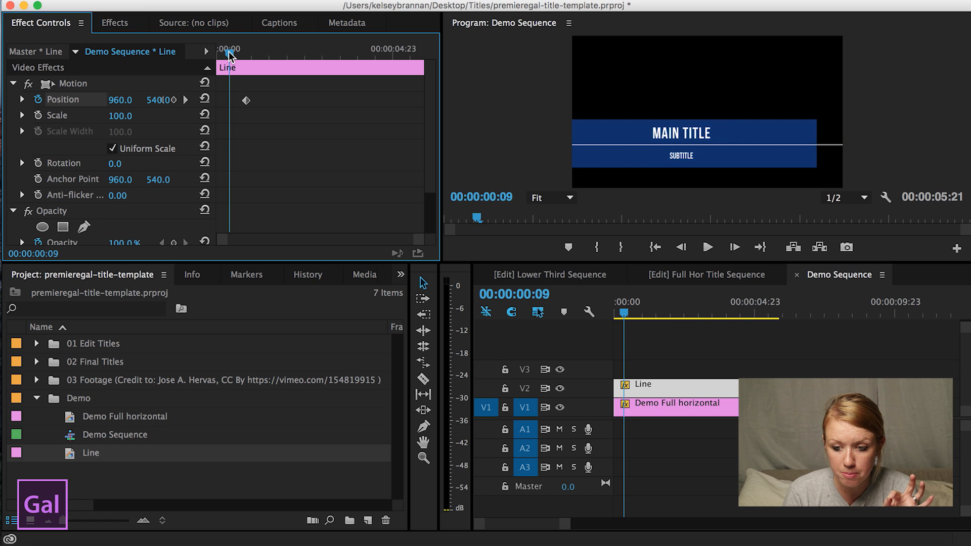
mouse_move(128, 102)
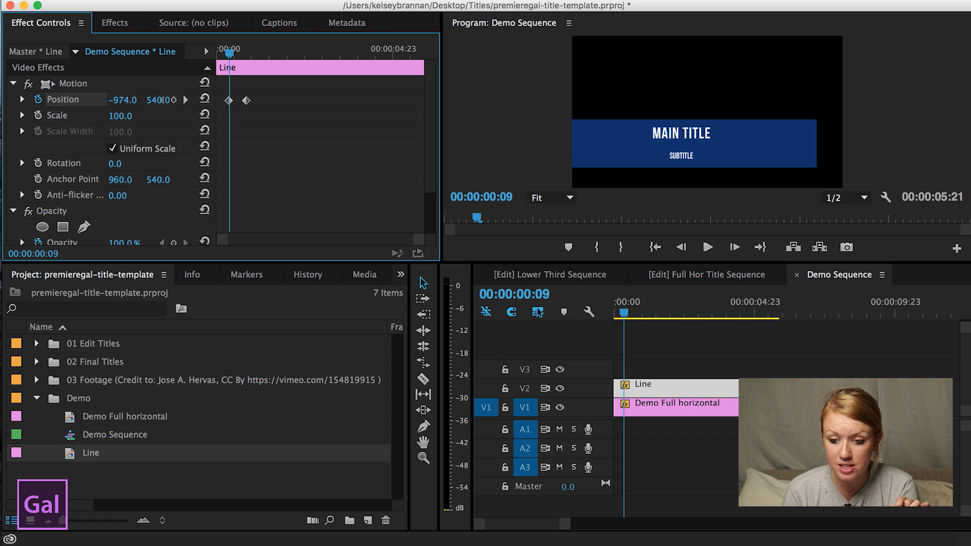
left_click(707, 247)
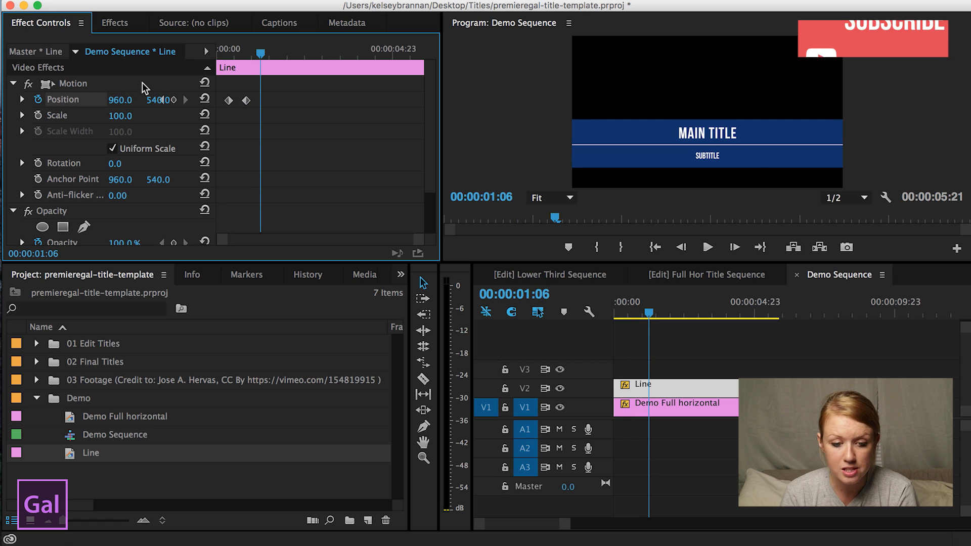
Apply Ease In / Ease Out to the Line's Position keyframes and shape its velocity graph.
left_click(21, 99)
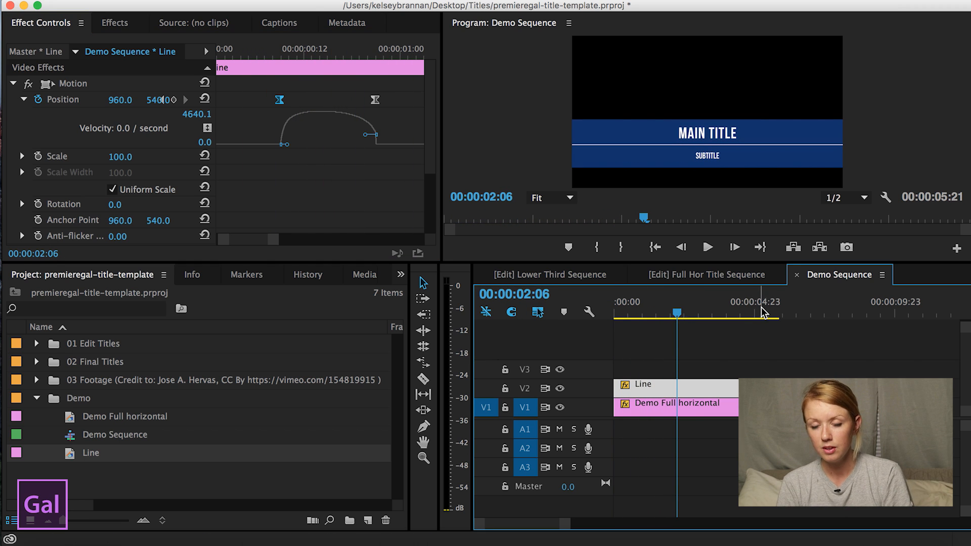
left_click(745, 301)
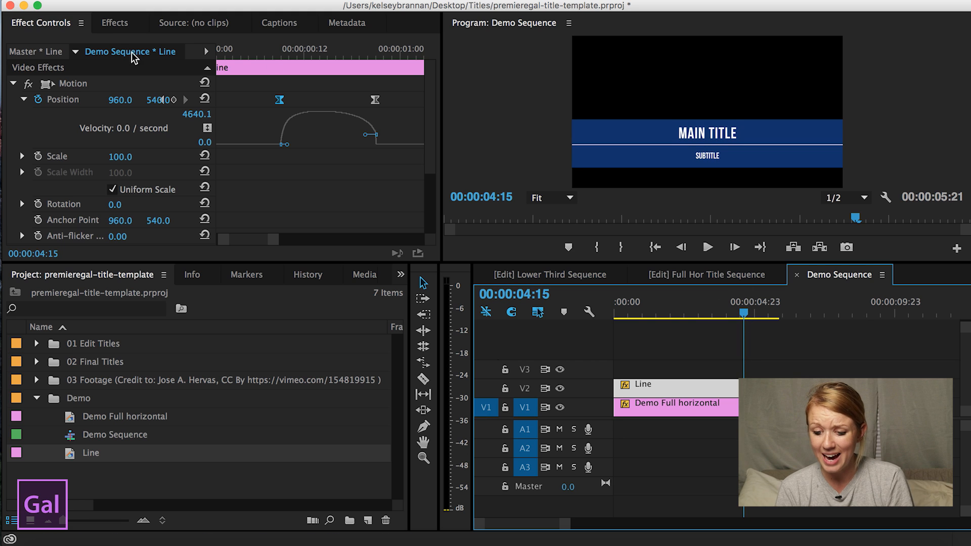
Search 'slide' in Effects and drop the Slide transition onto the clips' ends.
left_click(114, 23)
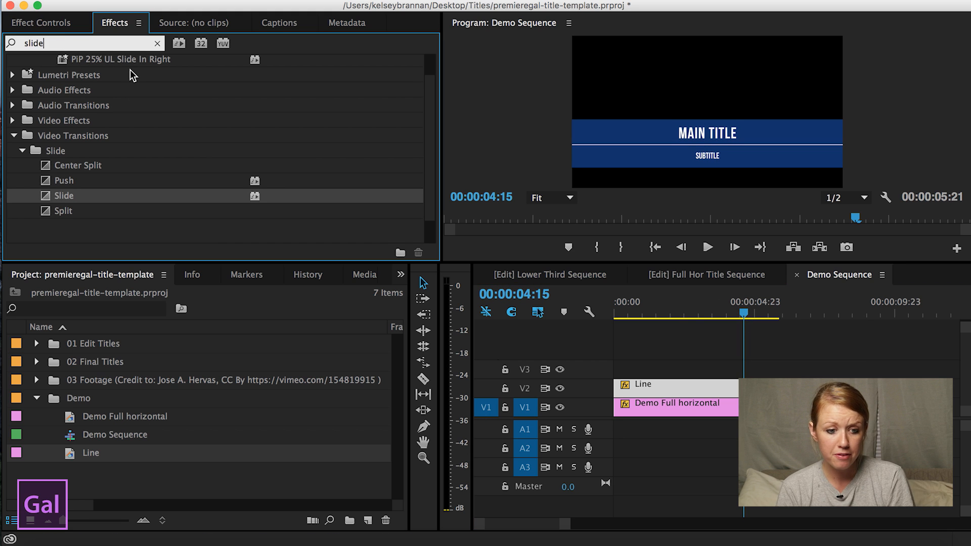
mouse_move(74, 176)
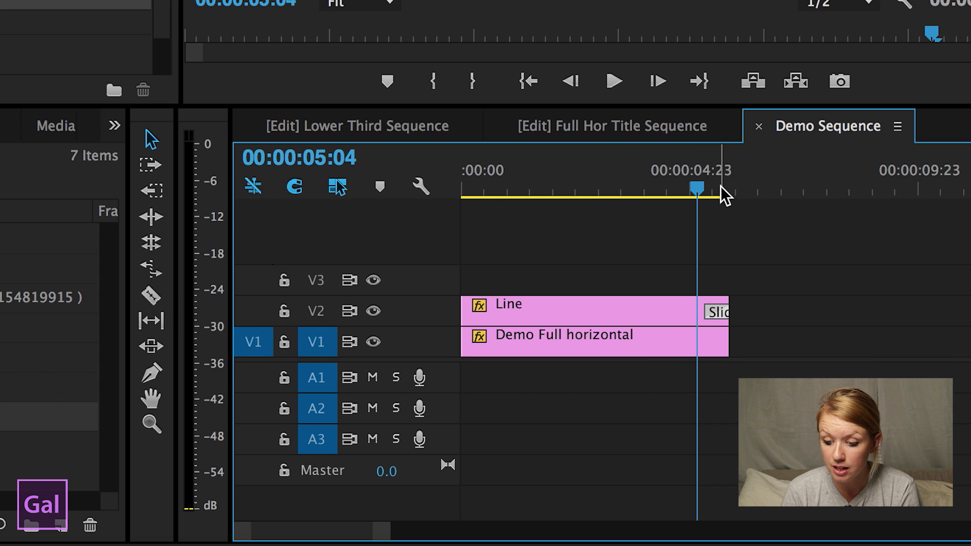
mouse_move(833, 269)
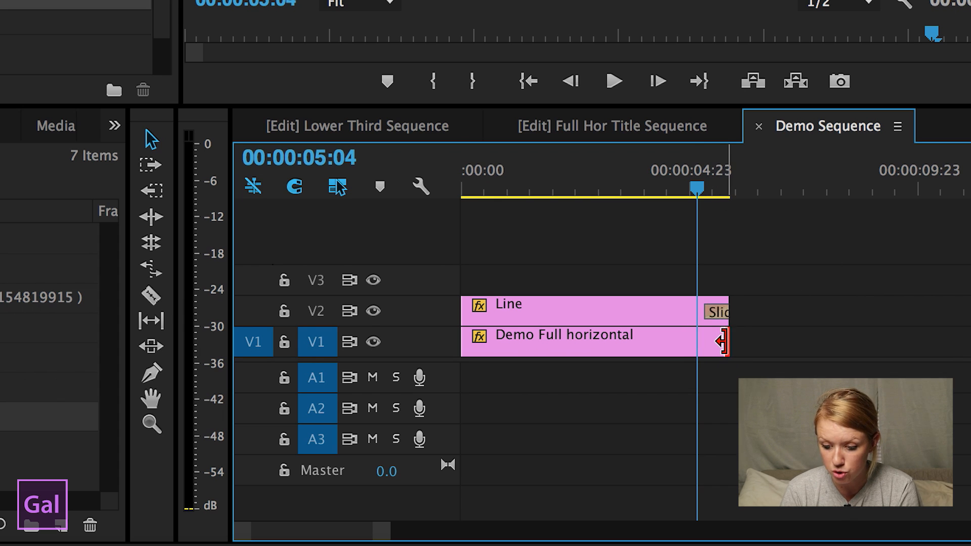
left_click(527, 81)
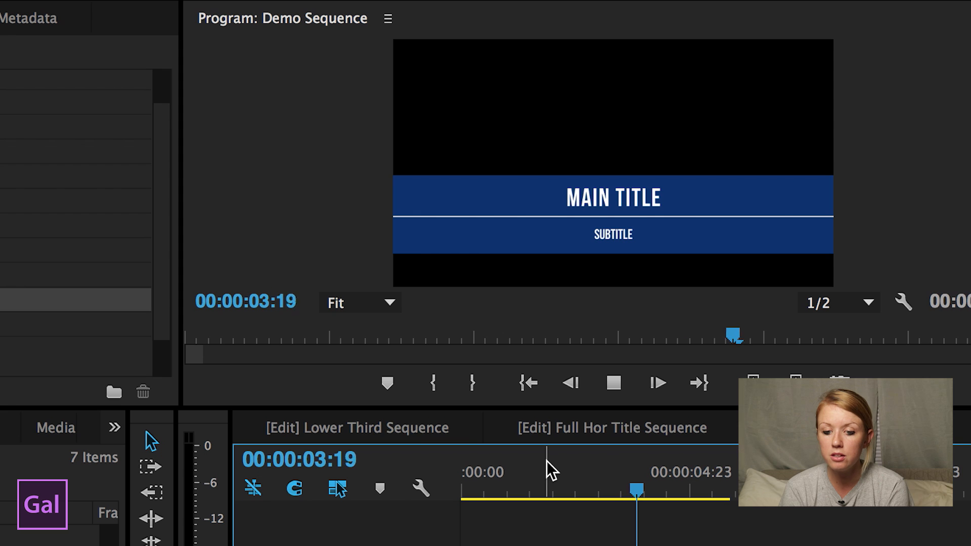
left_click(613, 383)
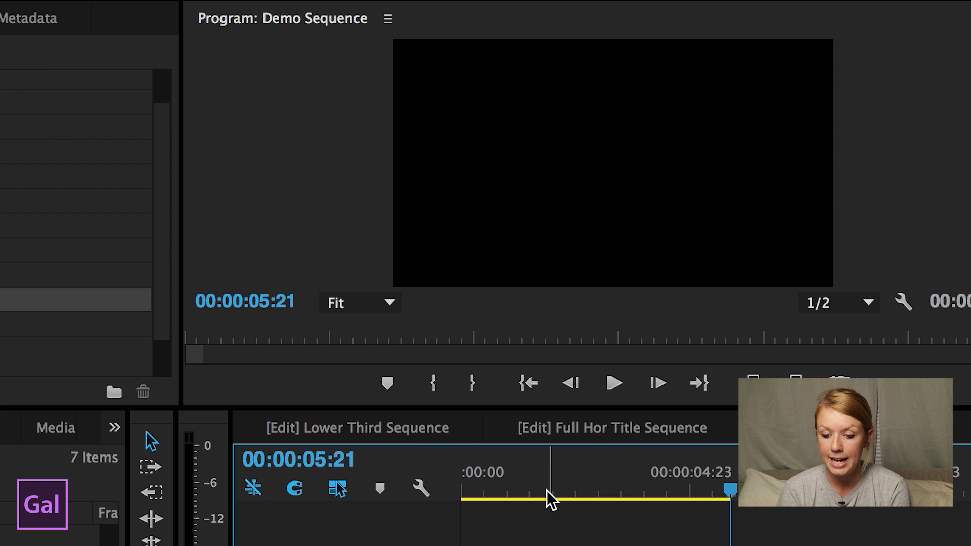